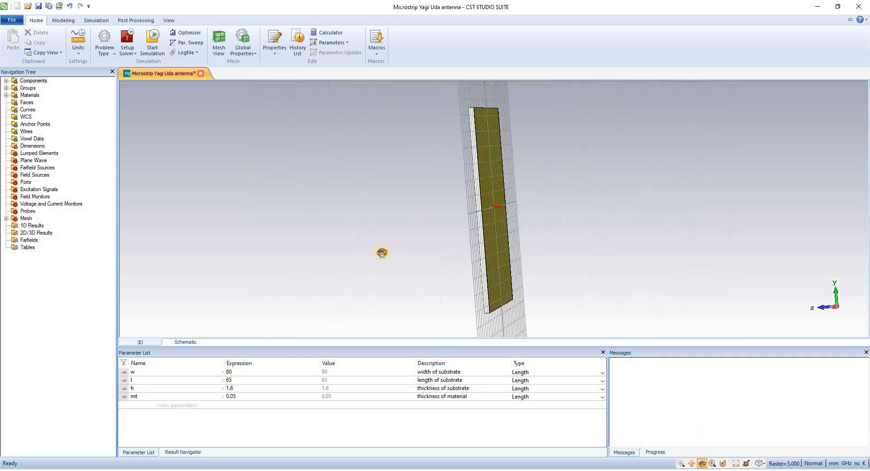
# Activate Local WCS from the Modeling tab, with u–v origin at the substrate centre.
pyautogui.moveTo(494, 208); pyautogui.dragTo(494, 211)
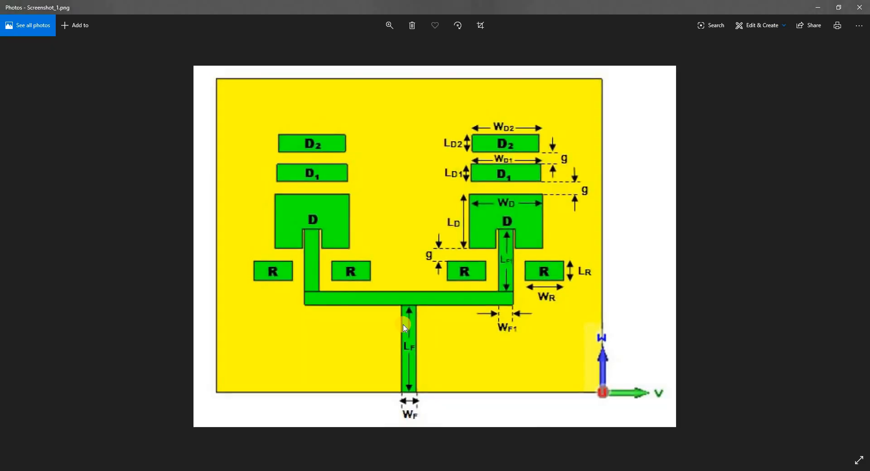
pyautogui.moveTo(413, 338)
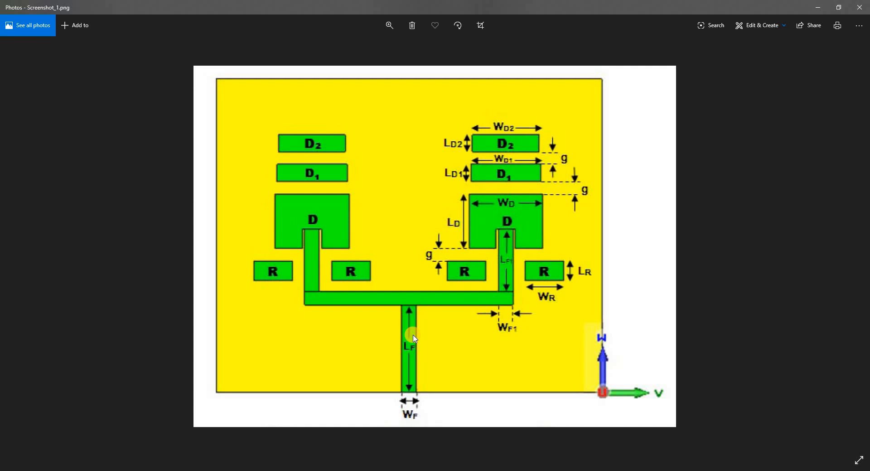
pyautogui.moveTo(402, 358)
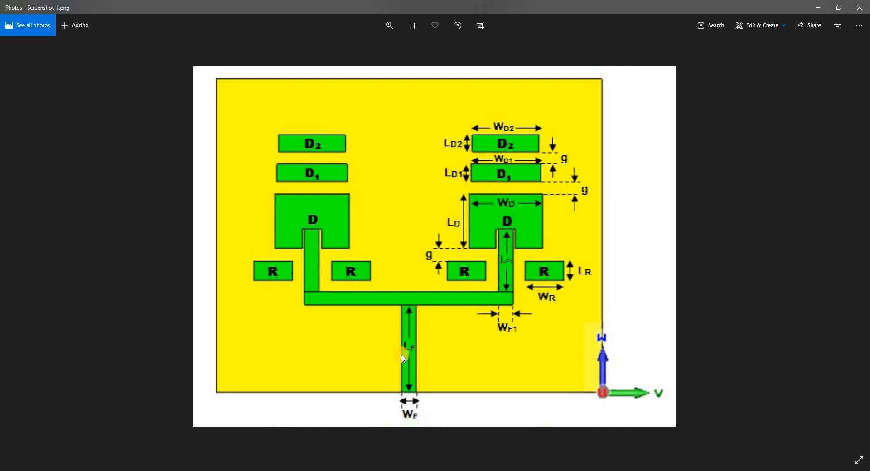
pyautogui.moveTo(437, 301)
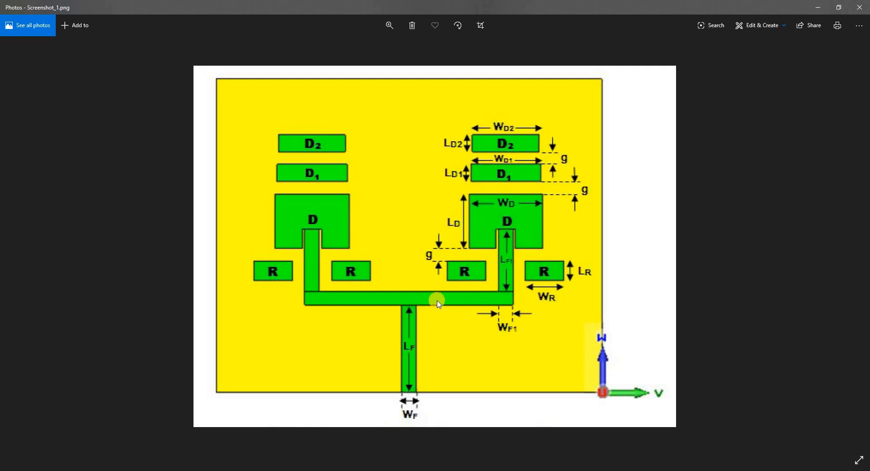
pyautogui.moveTo(491, 220)
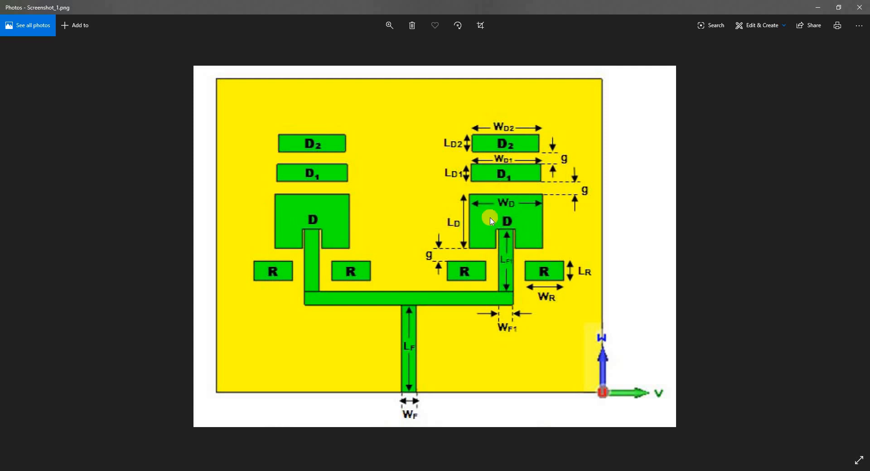
pyautogui.moveTo(454, 302)
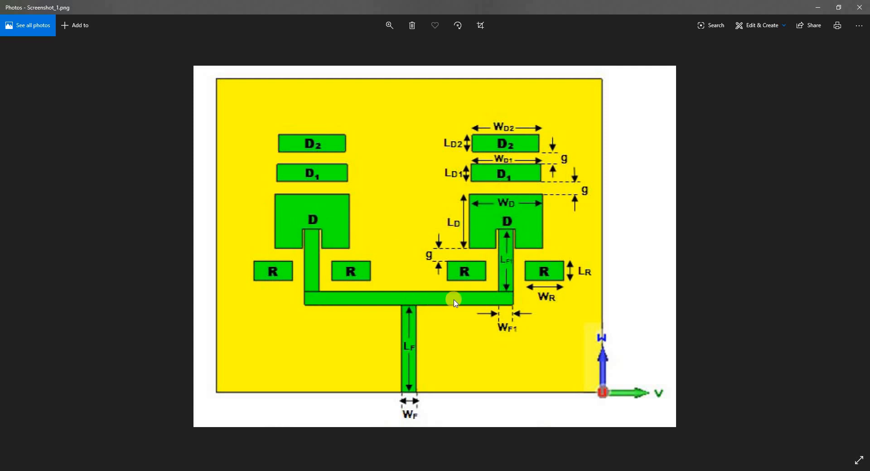
pyautogui.moveTo(410, 304)
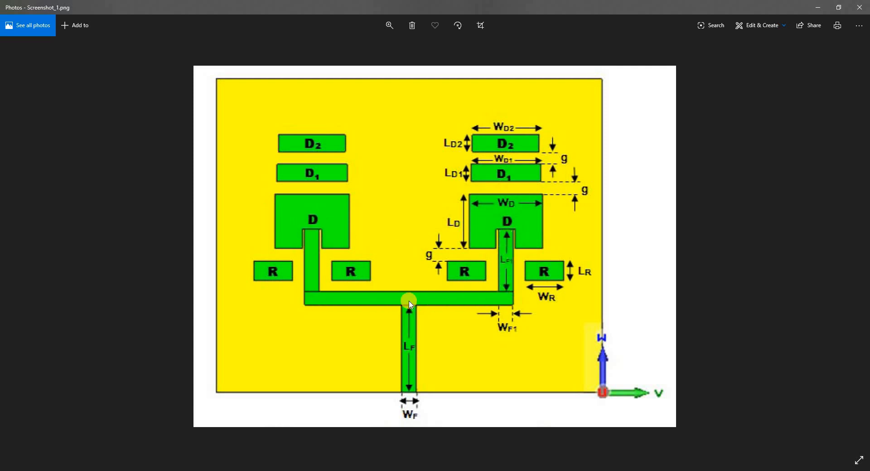
pyautogui.moveTo(482, 306)
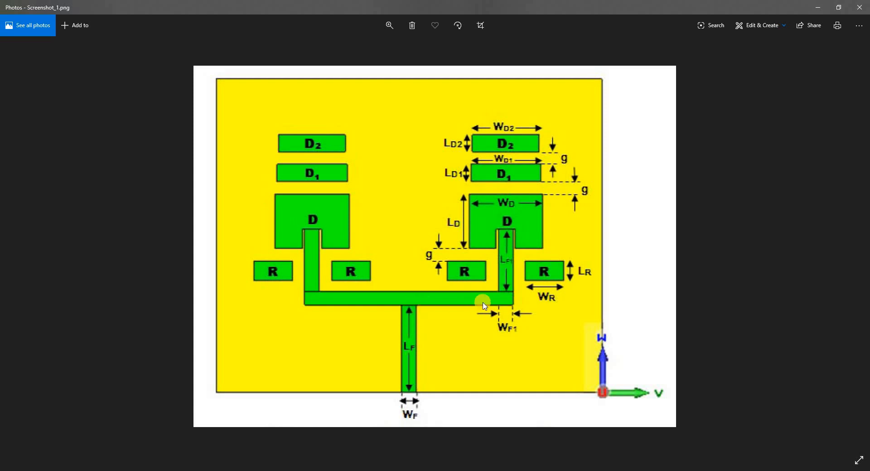
pyautogui.moveTo(503, 213)
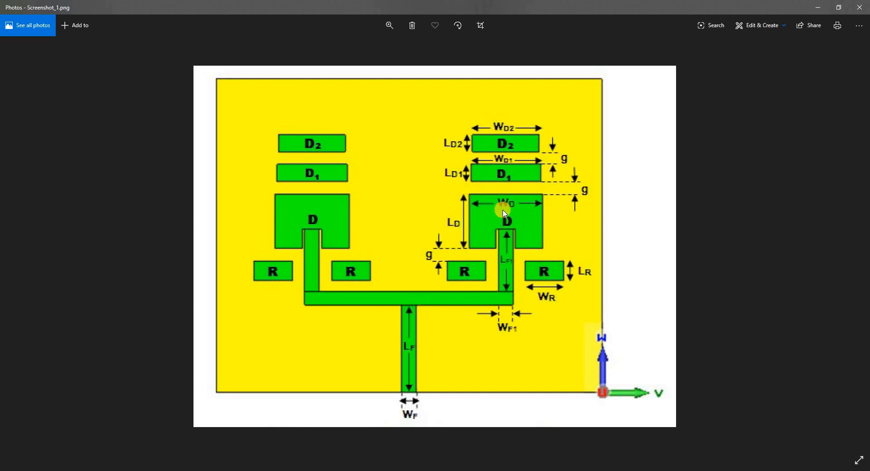
pyautogui.moveTo(417, 351)
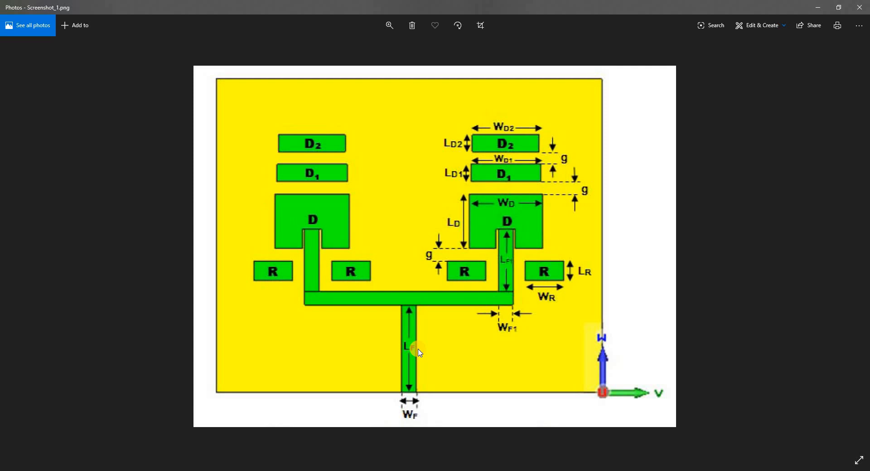
pyautogui.moveTo(415, 342)
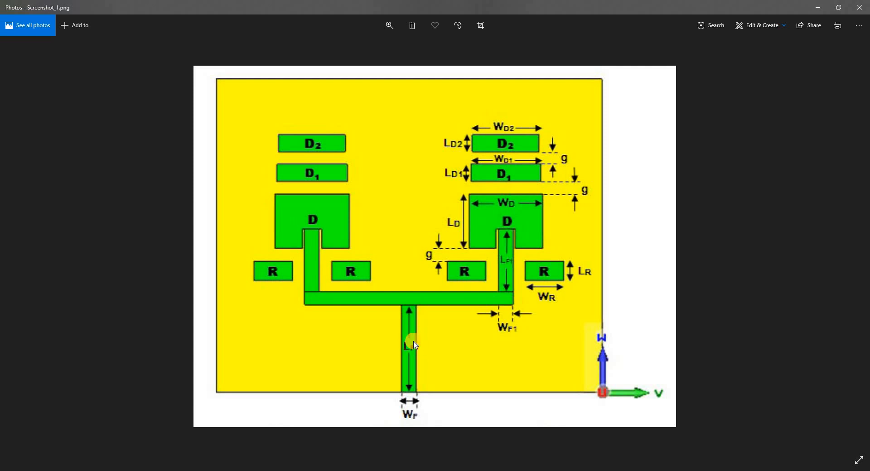
pyautogui.moveTo(401, 395)
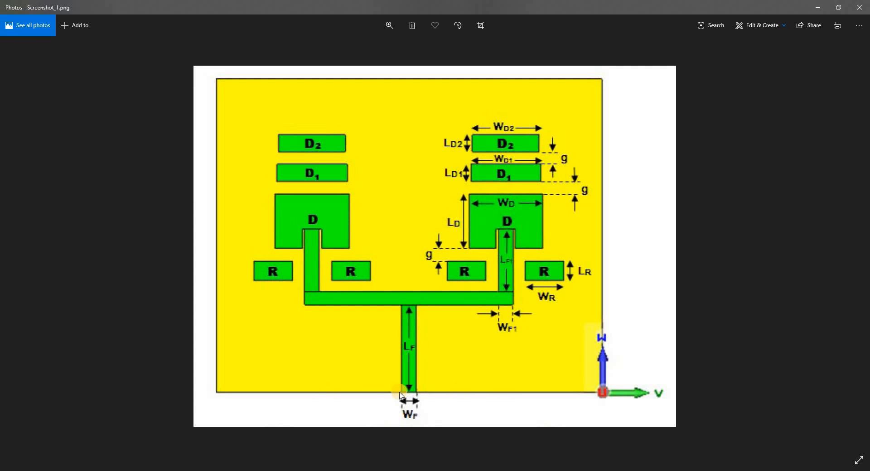
pyautogui.moveTo(410, 396)
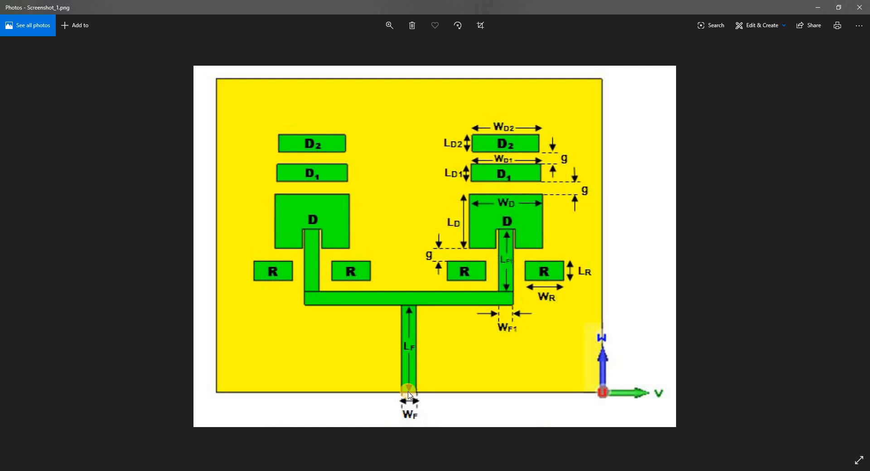
pyautogui.moveTo(409, 392)
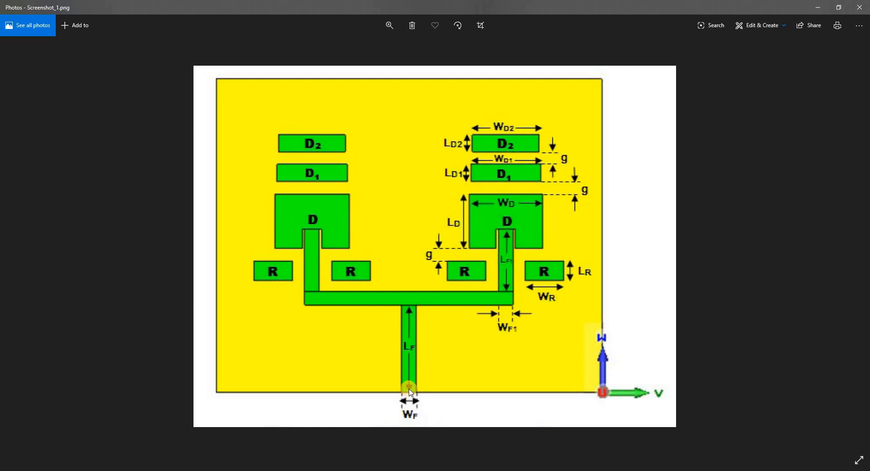
pyautogui.moveTo(438, 391)
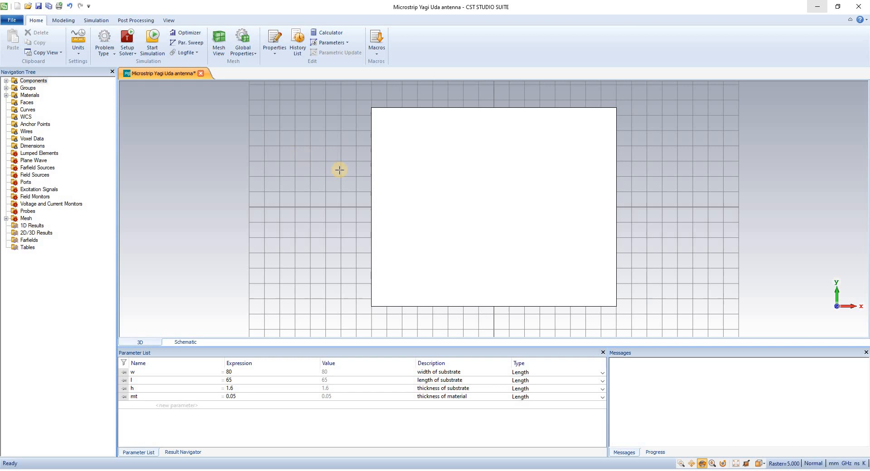
pyautogui.moveTo(96, 21)
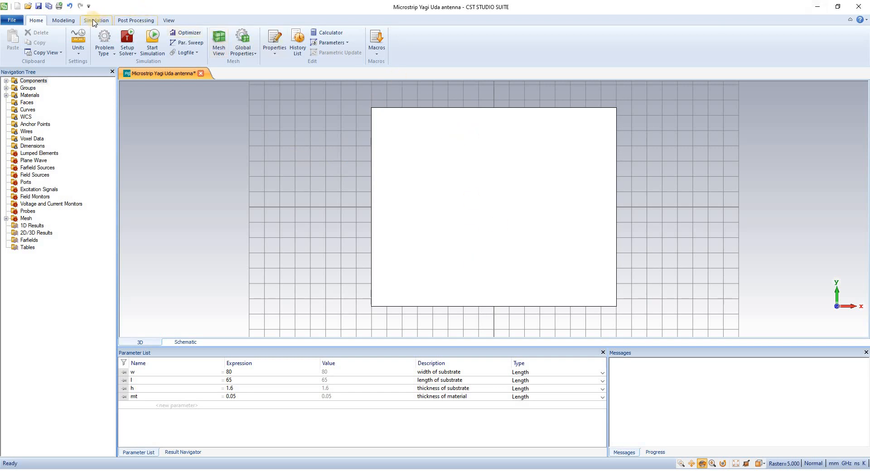
pyautogui.moveTo(164, 24)
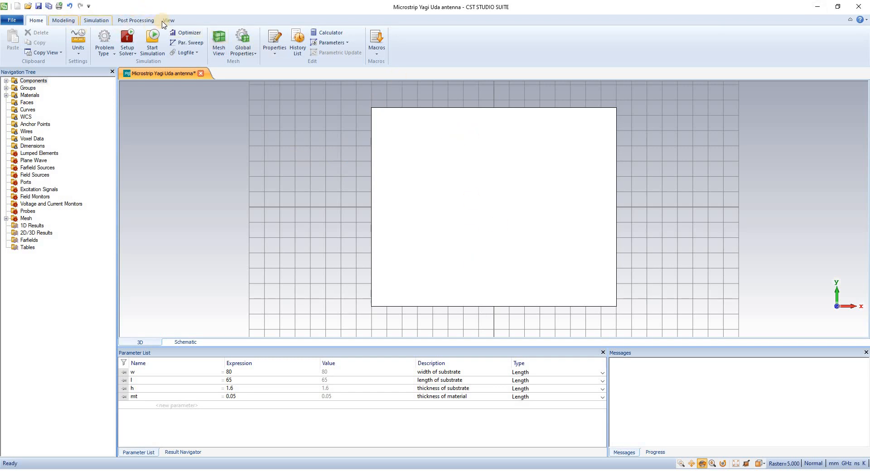
pyautogui.click(168, 20)
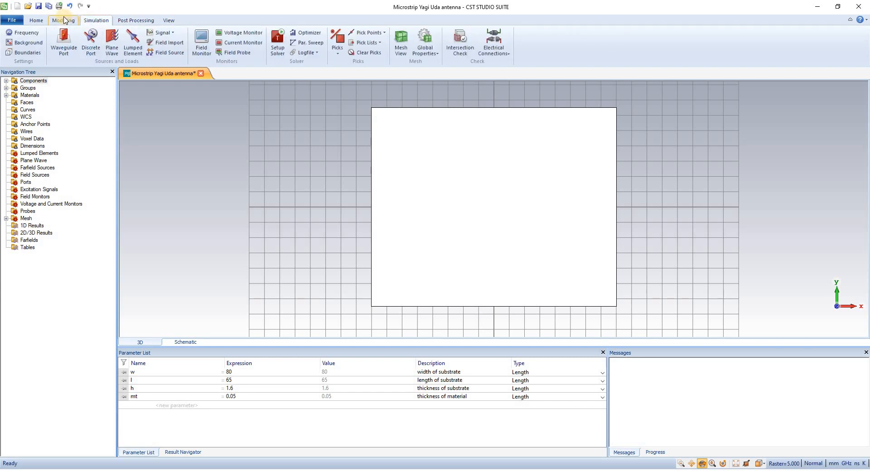
pyautogui.click(63, 20)
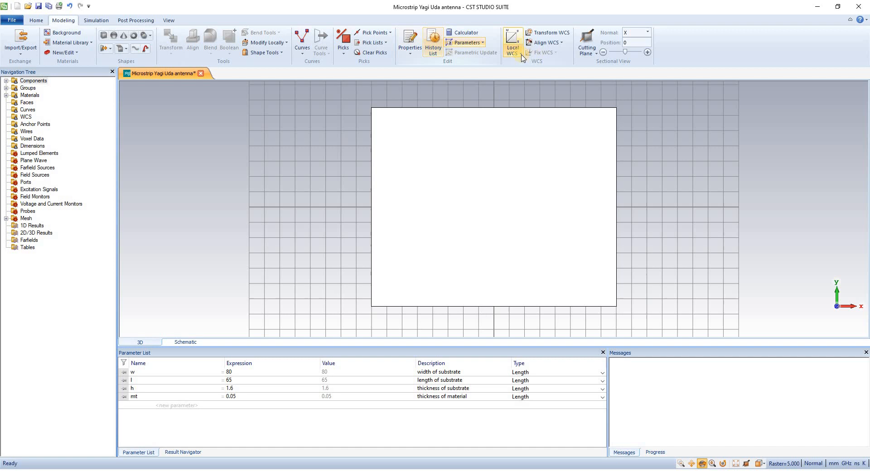
pyautogui.click(511, 39)
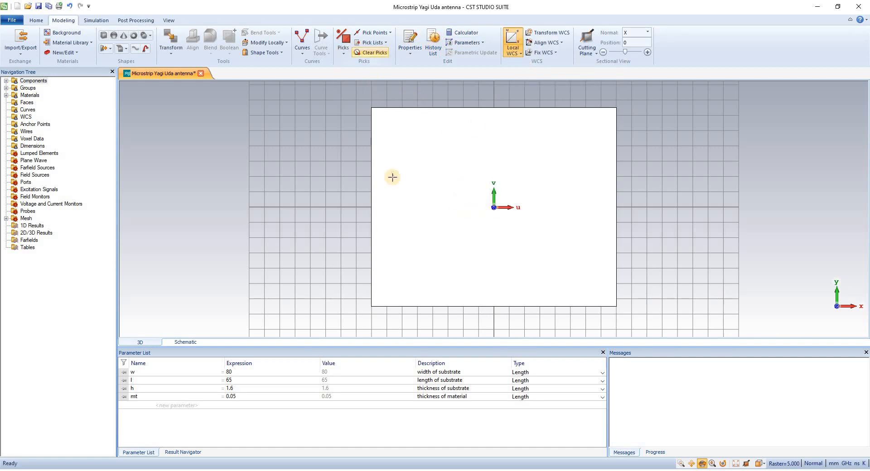
pyautogui.moveTo(478, 305)
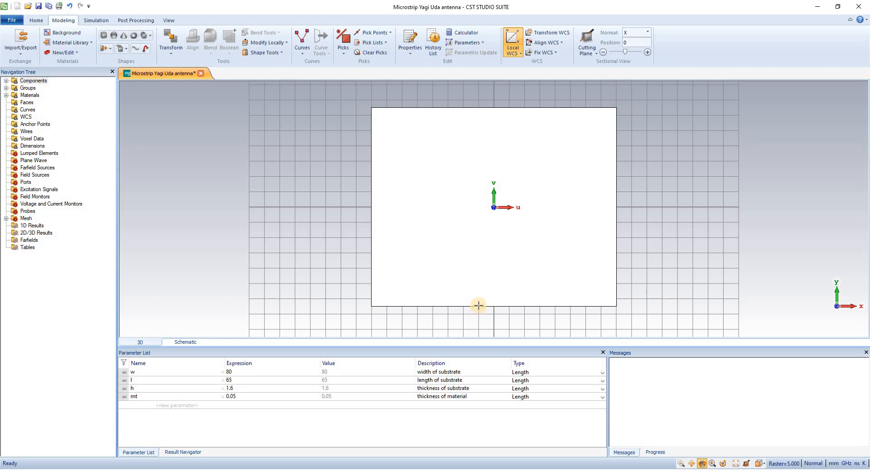
pyautogui.moveTo(343, 82)
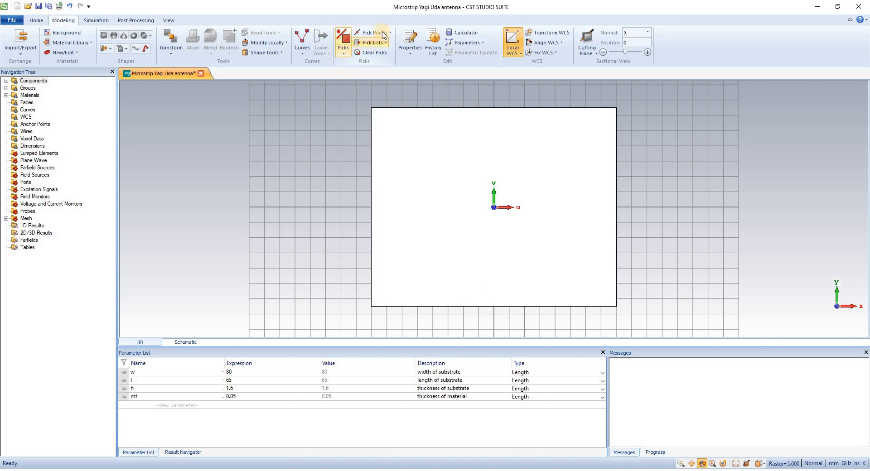
# Pick the substrate's bottom-edge midpoint (0, −32.5, 1.6) using Pick Edge Center.
pyautogui.click(372, 32)
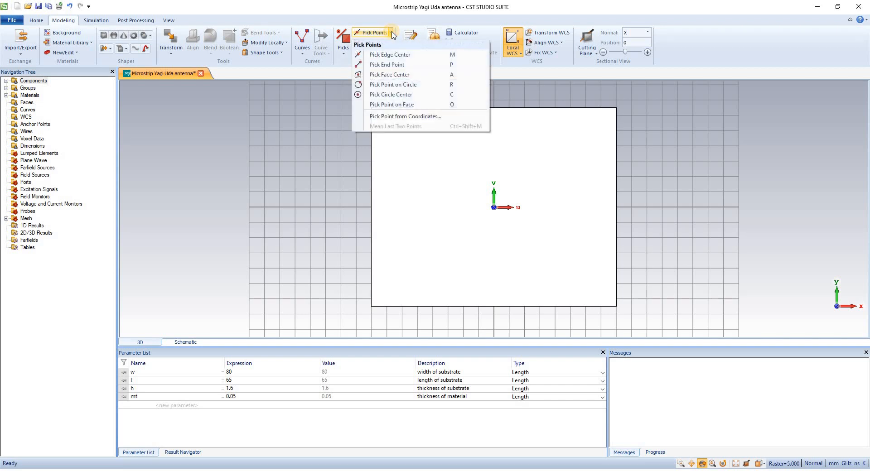
pyautogui.moveTo(399, 55)
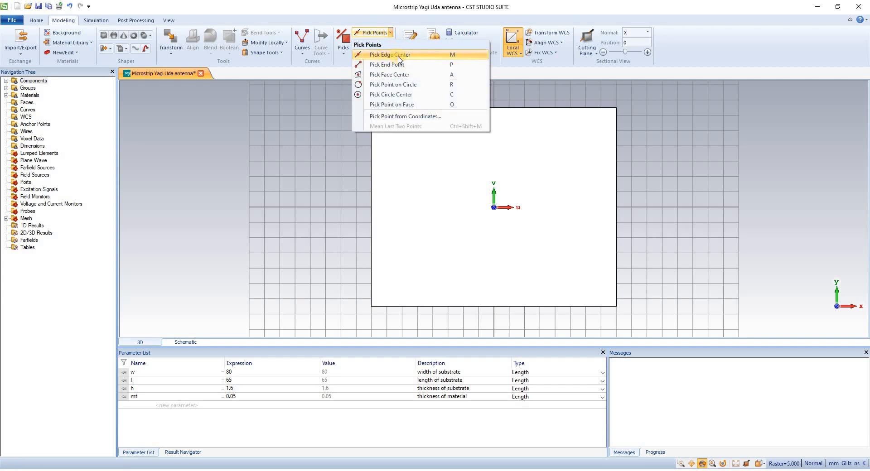
pyautogui.moveTo(398, 74)
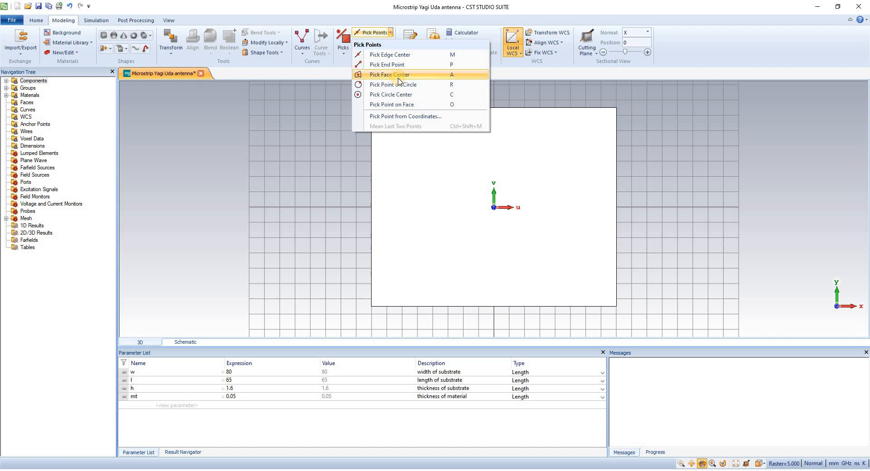
pyautogui.moveTo(398, 78)
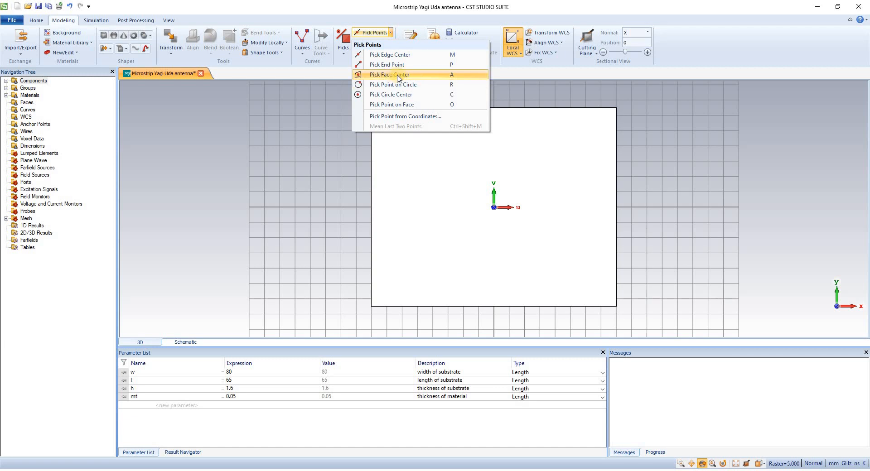
pyautogui.moveTo(394, 54)
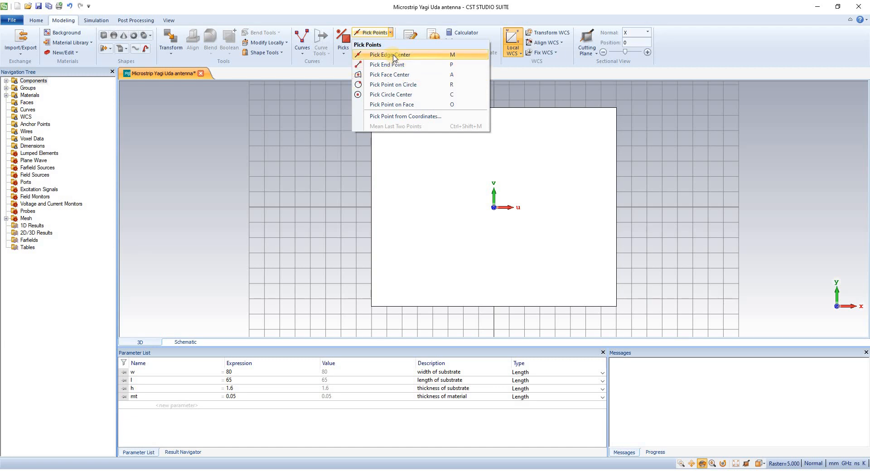
pyautogui.click(390, 54)
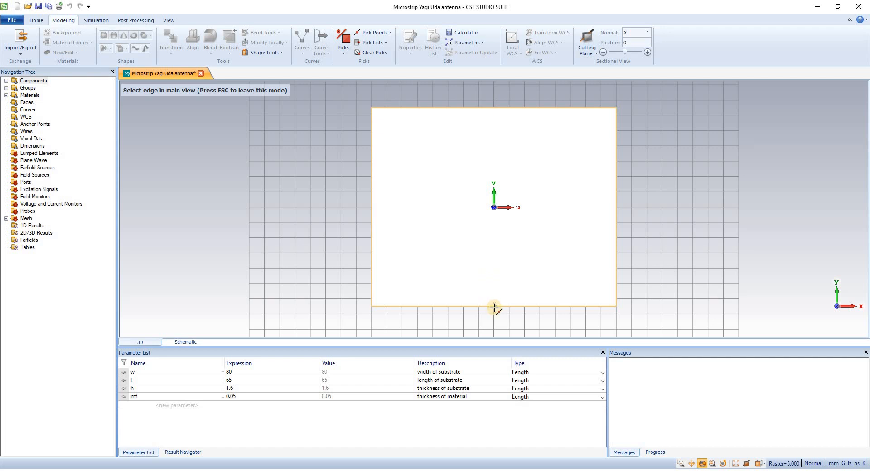
pyautogui.click(494, 306)
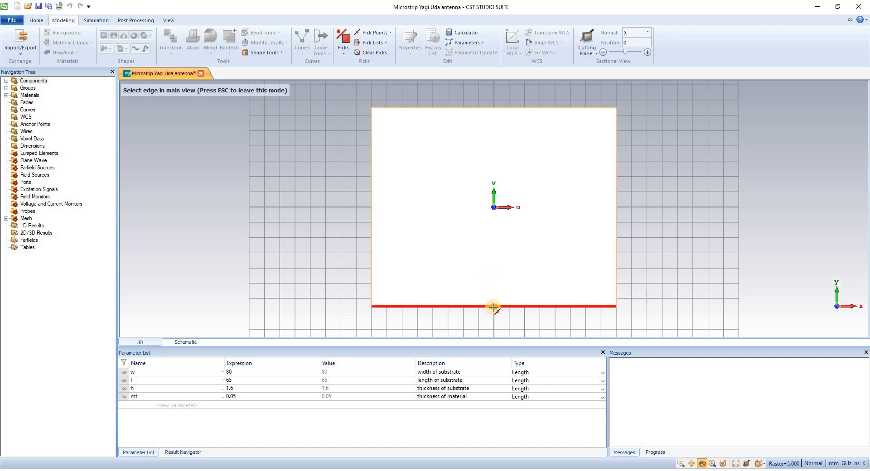
pyautogui.moveTo(493, 307)
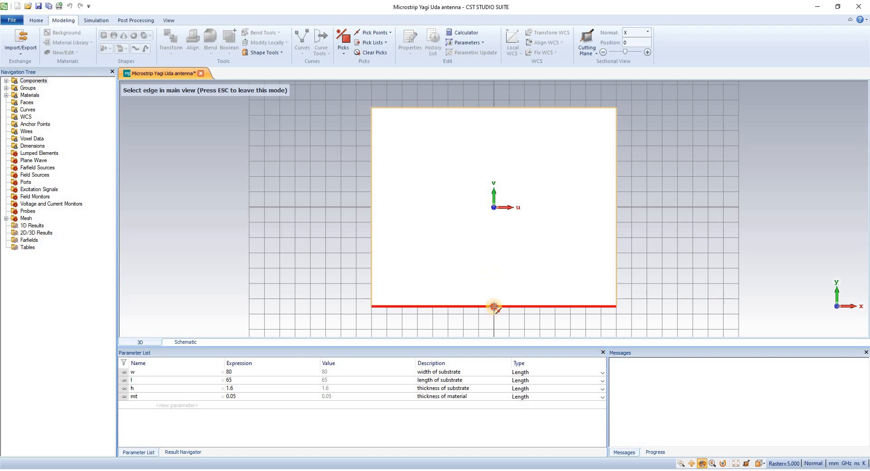
pyautogui.click(493, 306)
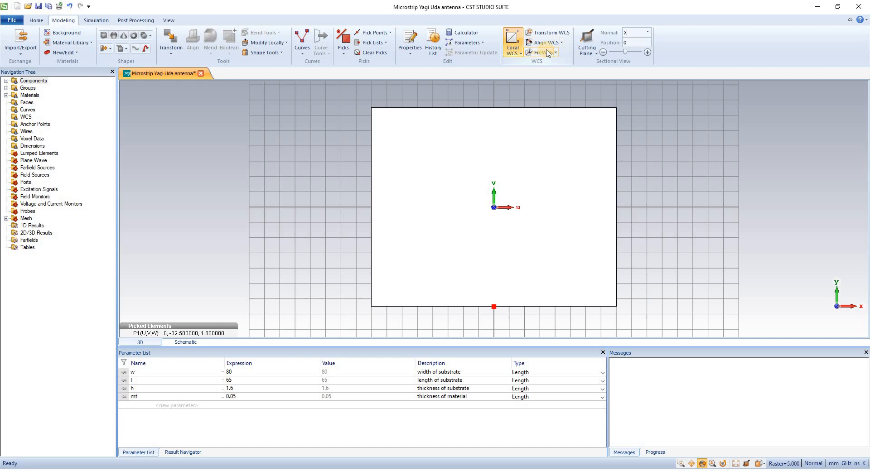
pyautogui.moveTo(546, 42)
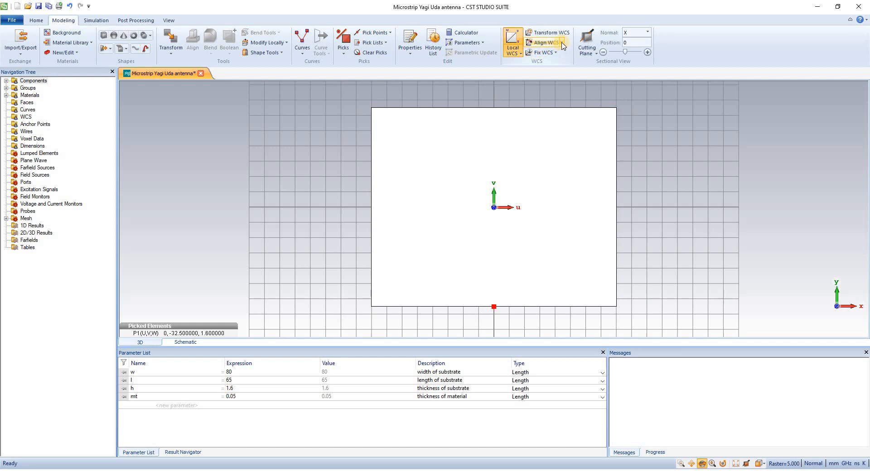
# Align the WCS with the picked bottom-edge midpoint.
pyautogui.click(543, 43)
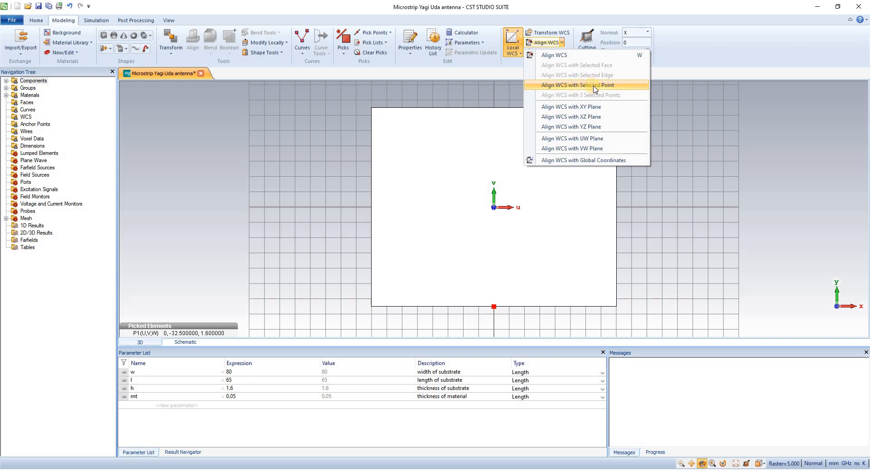
pyautogui.moveTo(557, 111)
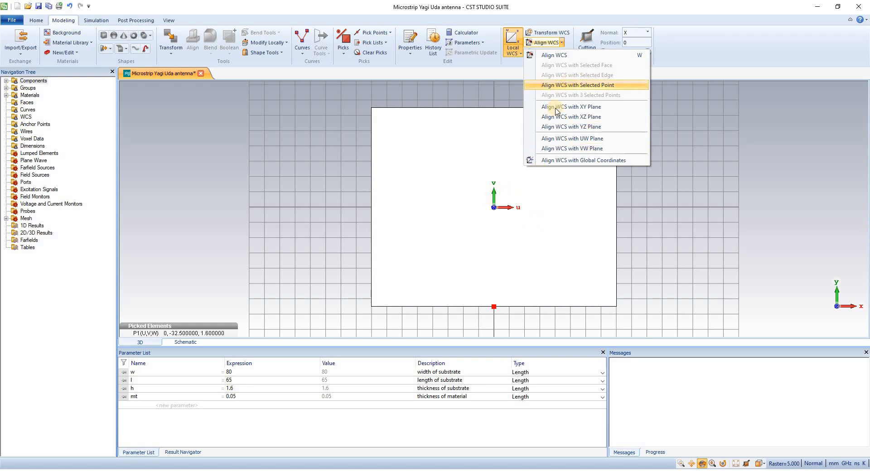
pyautogui.moveTo(499, 204)
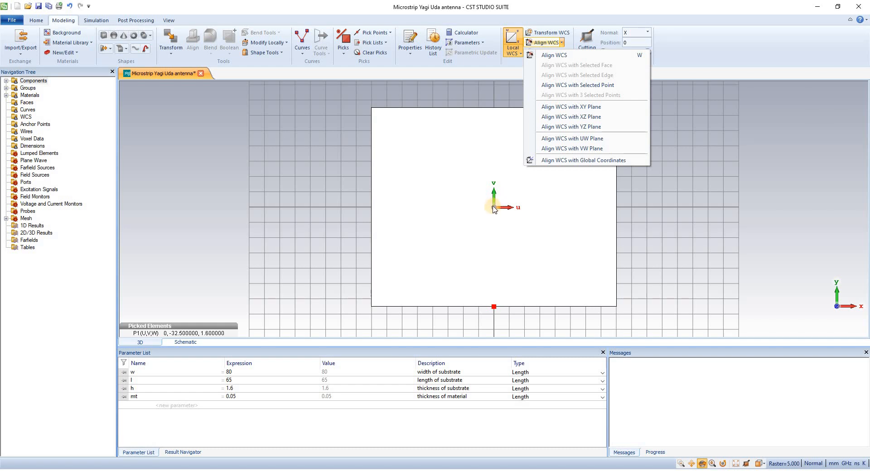
pyautogui.moveTo(572, 107)
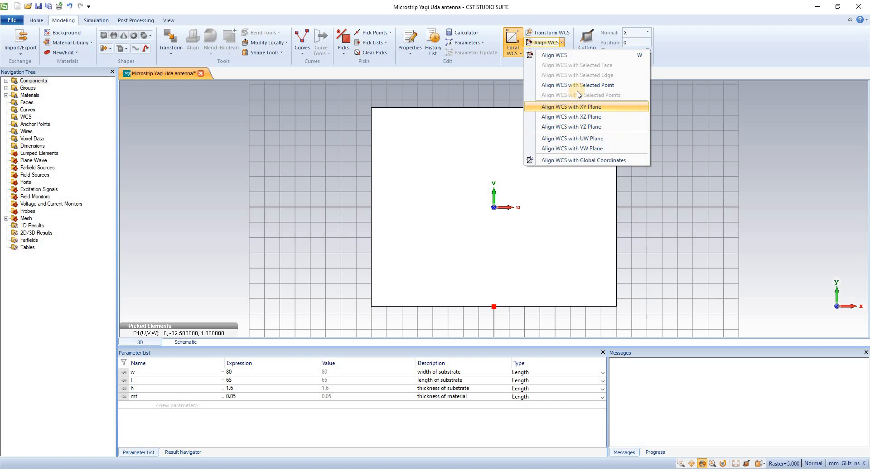
pyautogui.click(571, 106)
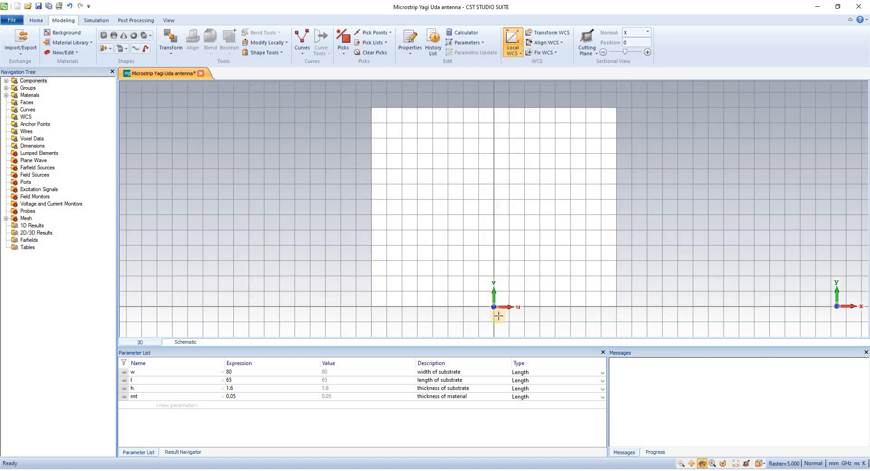
pyautogui.moveTo(509, 281)
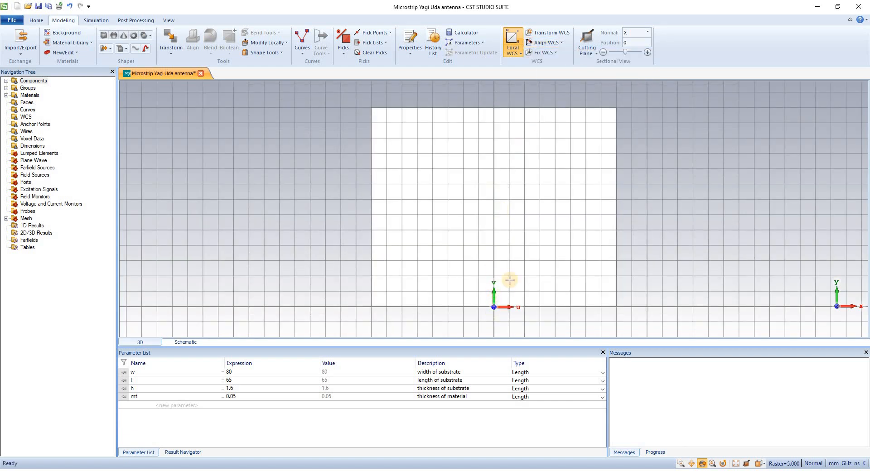
pyautogui.moveTo(117, 184)
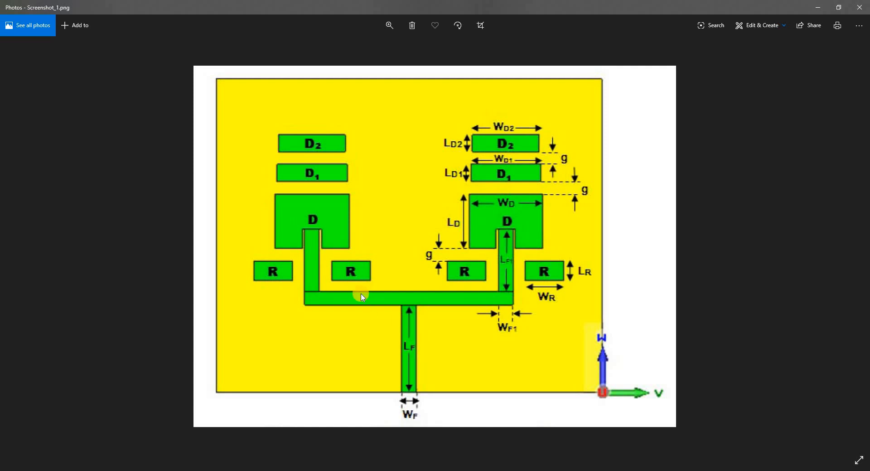
pyautogui.moveTo(319, 262)
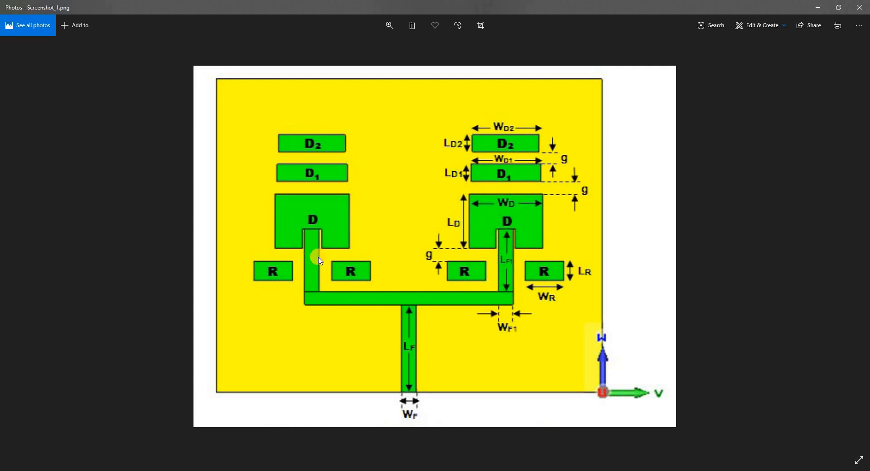
pyautogui.moveTo(422, 393)
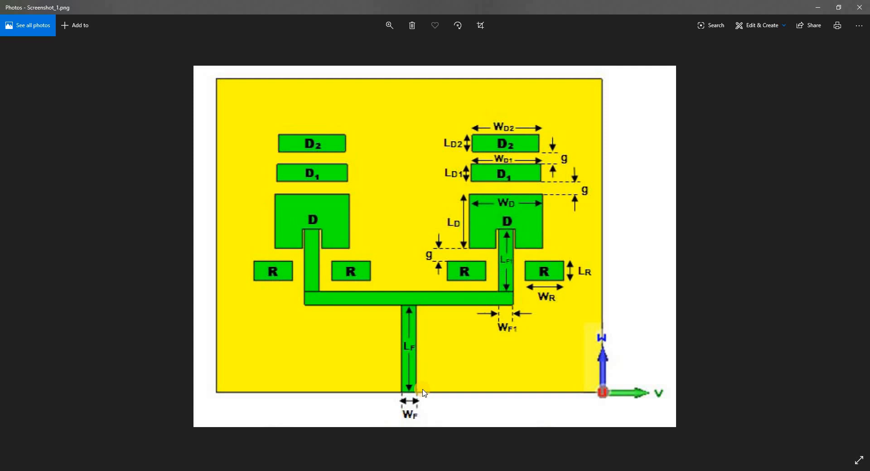
pyautogui.moveTo(405, 343)
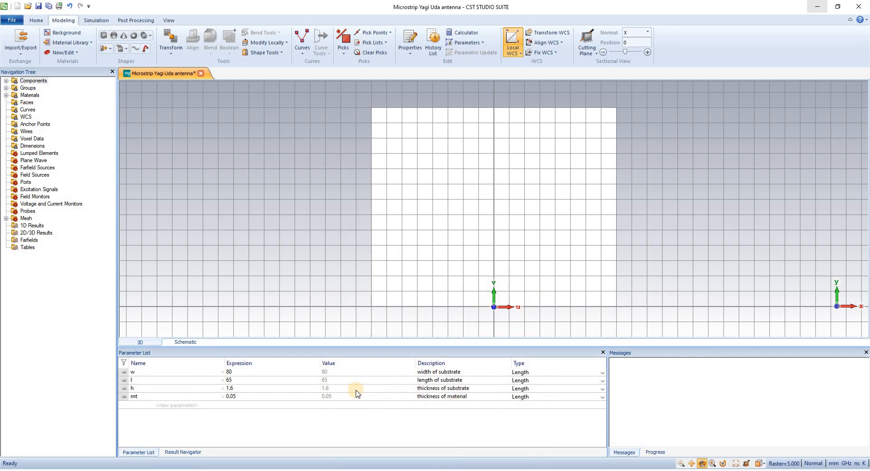
pyautogui.moveTo(159, 404)
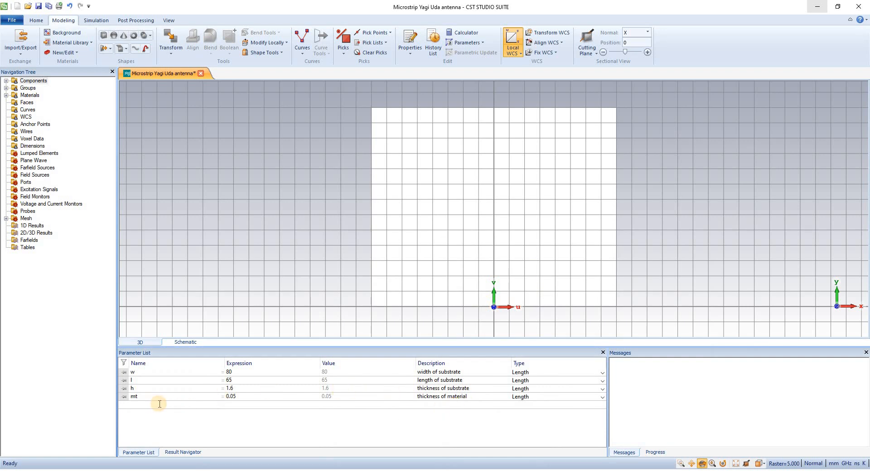
# Add parameter wf1 = 2.89 of type Length, described 'width of feeding 1'.
pyautogui.write('wf1')
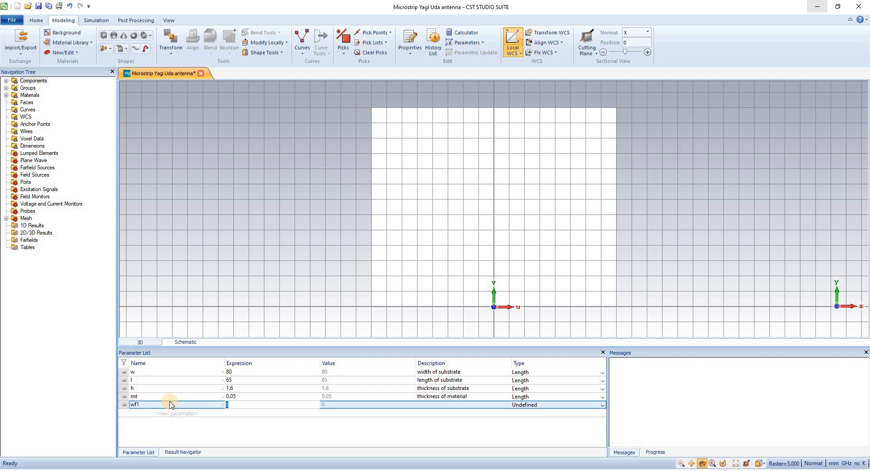
pyautogui.write('2.89')
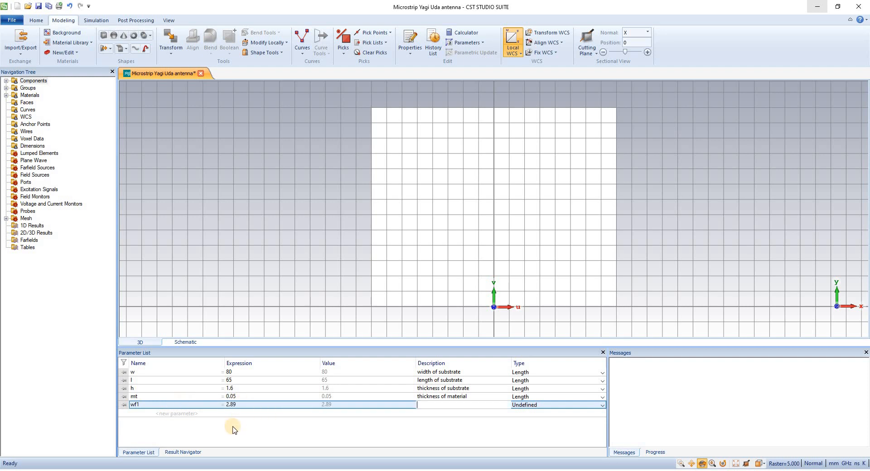
pyautogui.write('wid')
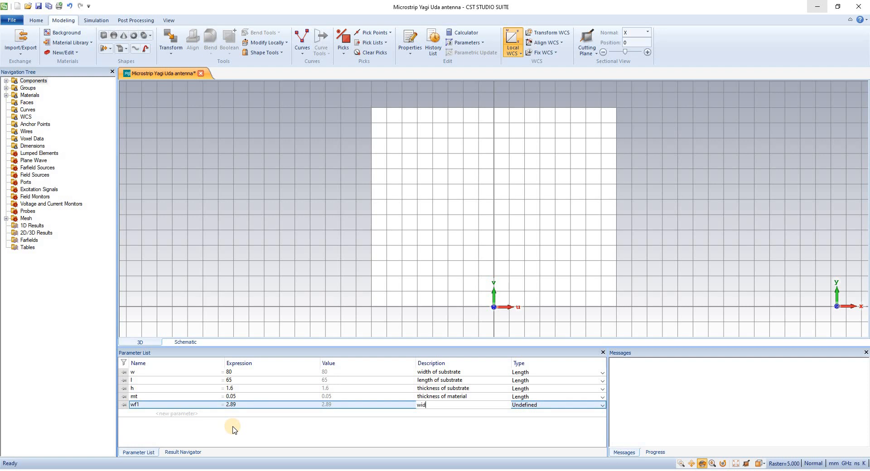
pyautogui.write('th of fee')
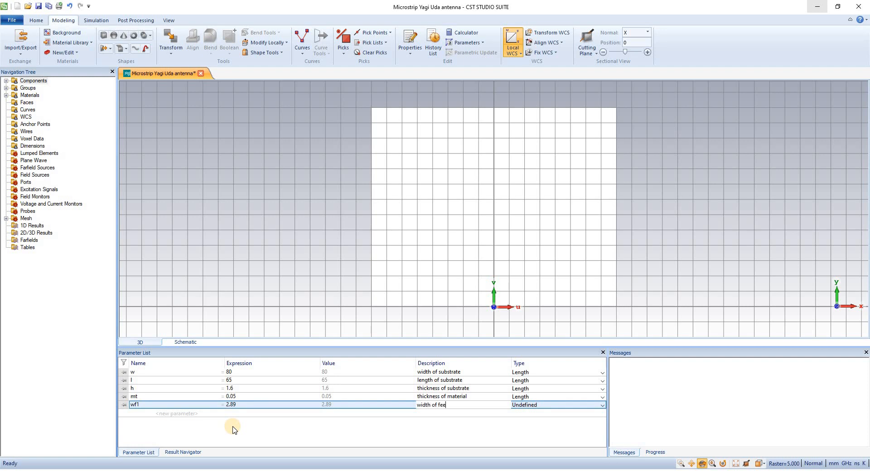
pyautogui.write('ding')
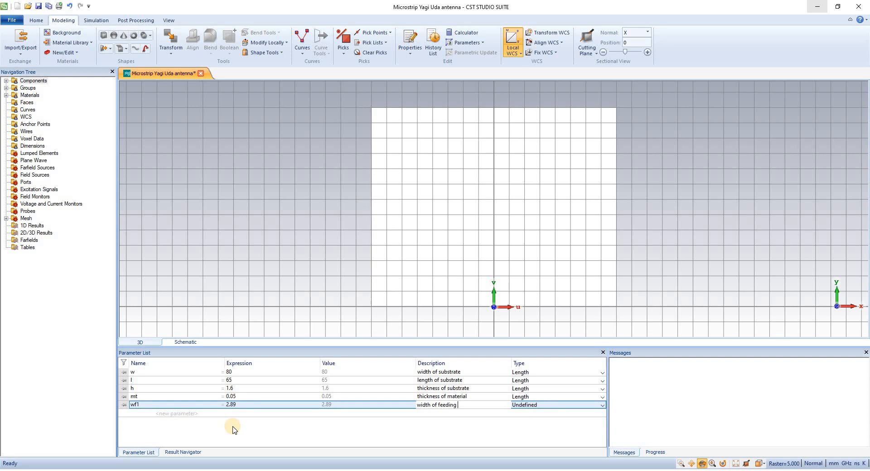
pyautogui.click(600, 404)
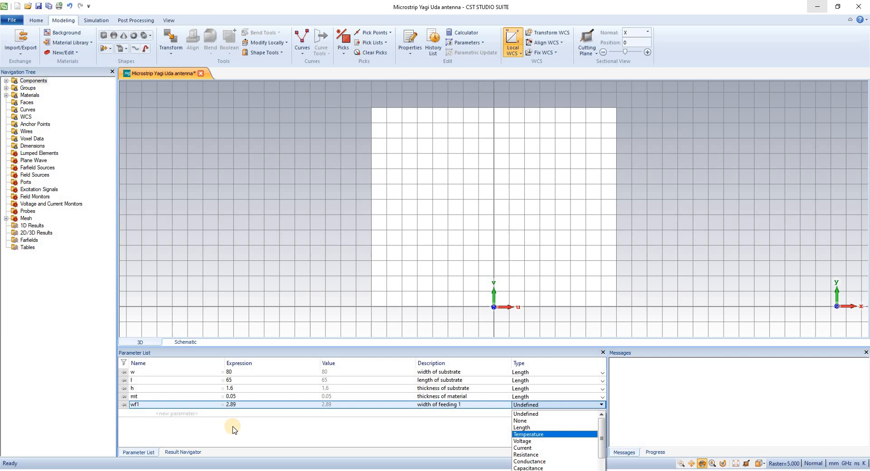
pyautogui.click(521, 427)
pyautogui.write('lf')
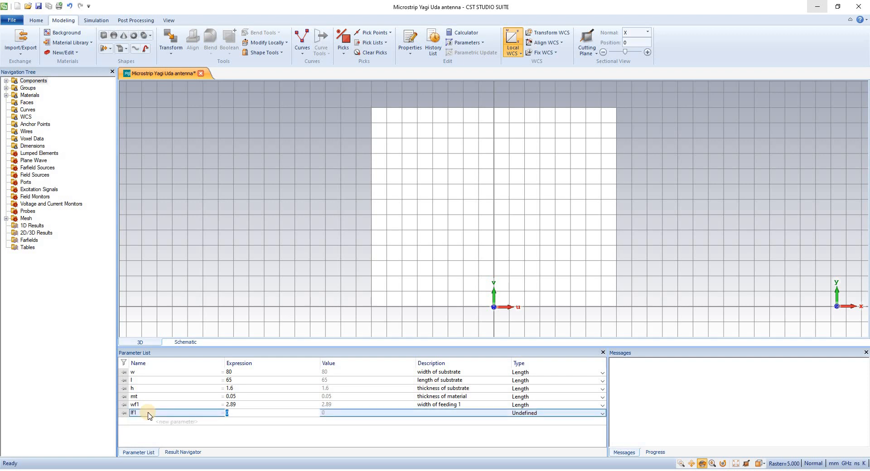
# Add parameter lf1 = 12.80 of type Length, described 'length of feeding 1'.
pyautogui.write('12.8')
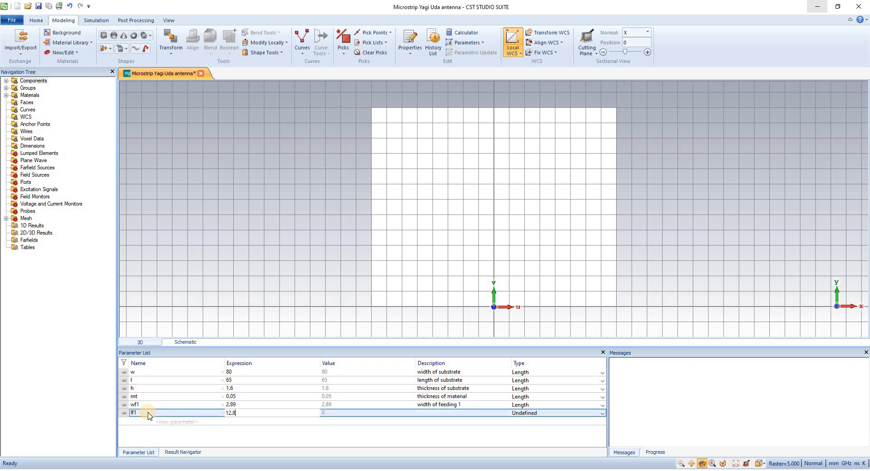
pyautogui.write('length o')
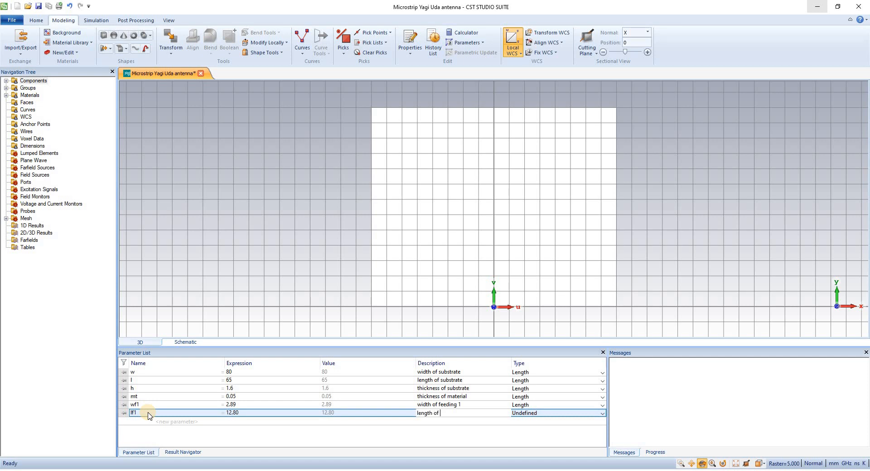
pyautogui.write('feedi')
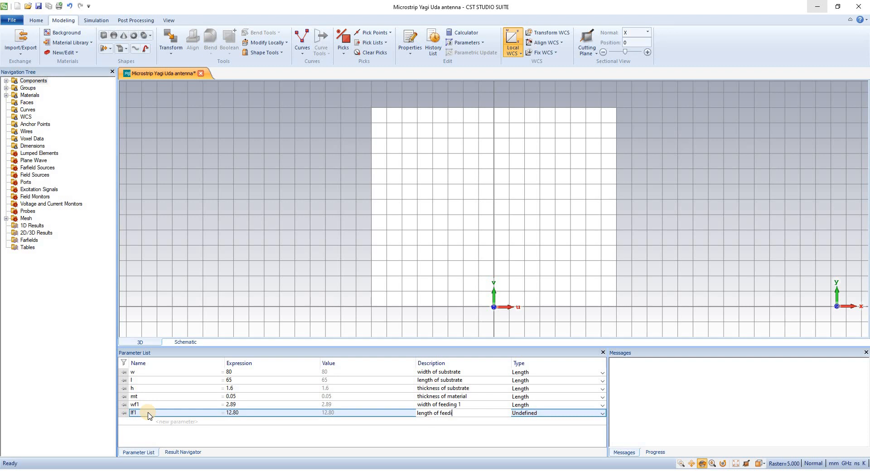
pyautogui.write('1')
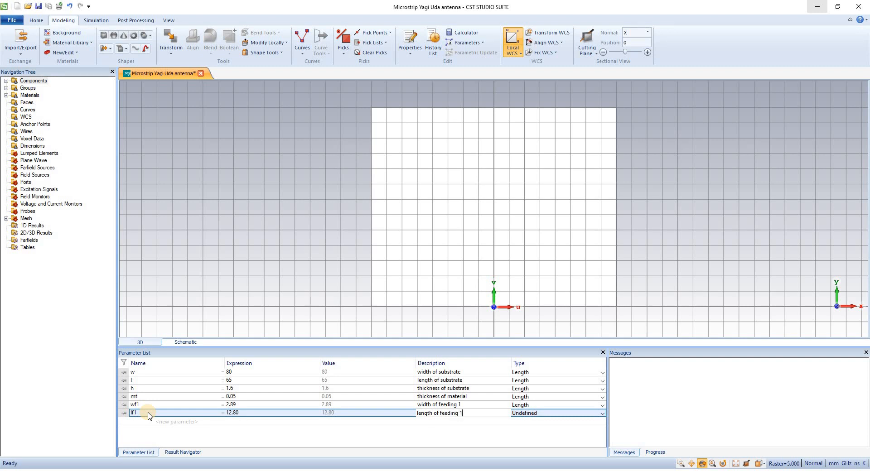
pyautogui.click(601, 413)
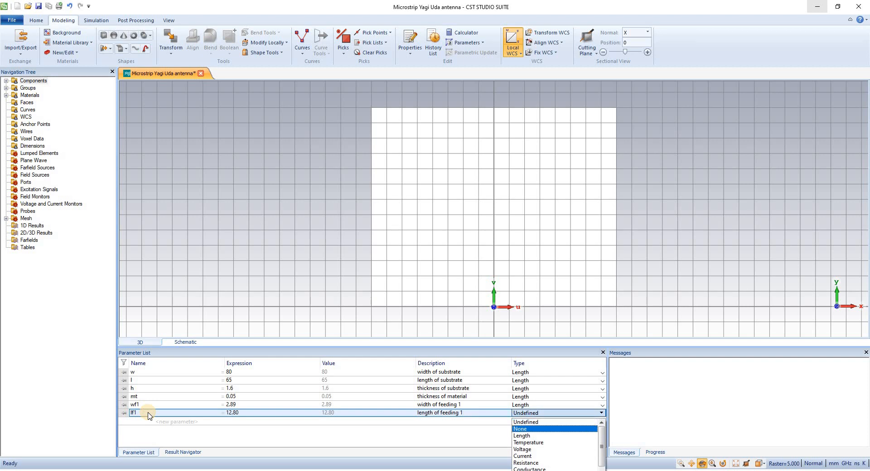
pyautogui.click(521, 436)
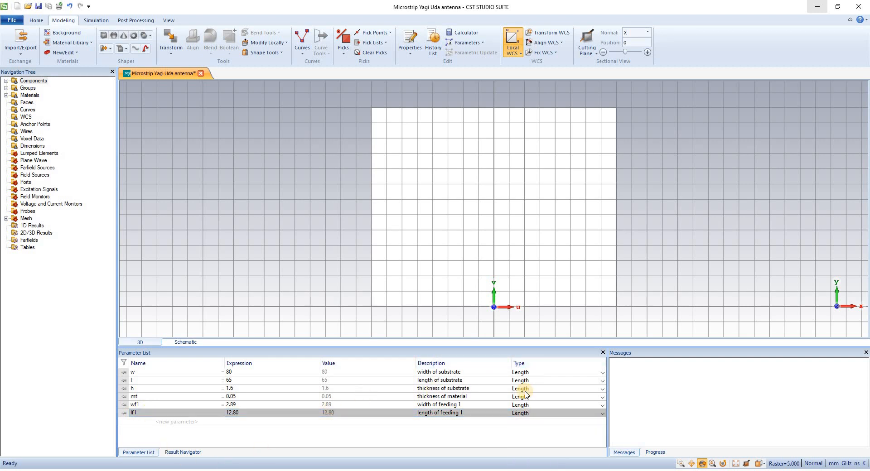
pyautogui.moveTo(533, 385)
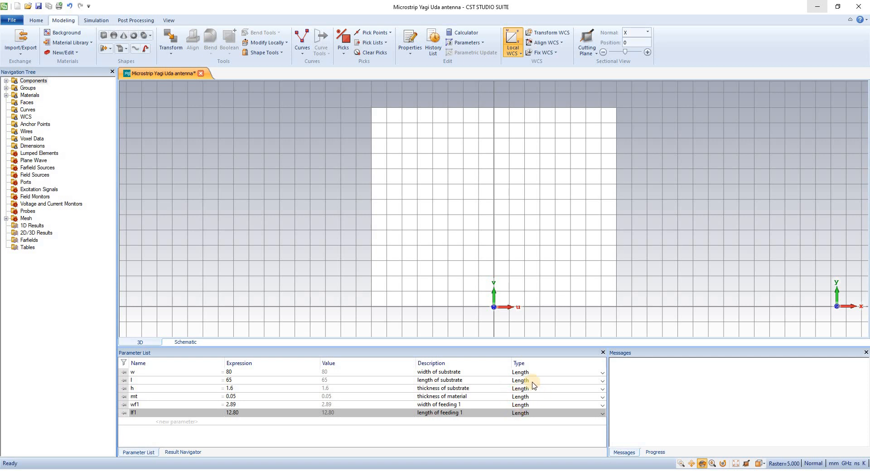
pyautogui.moveTo(546, 393)
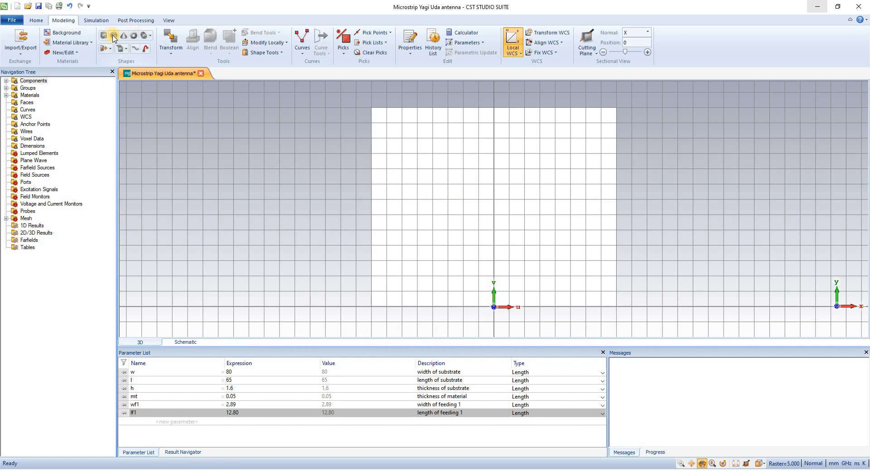
# Start a brick named 'feeding 1' with U bounds -wf1/2 to wf1/2.
pyautogui.click(113, 35)
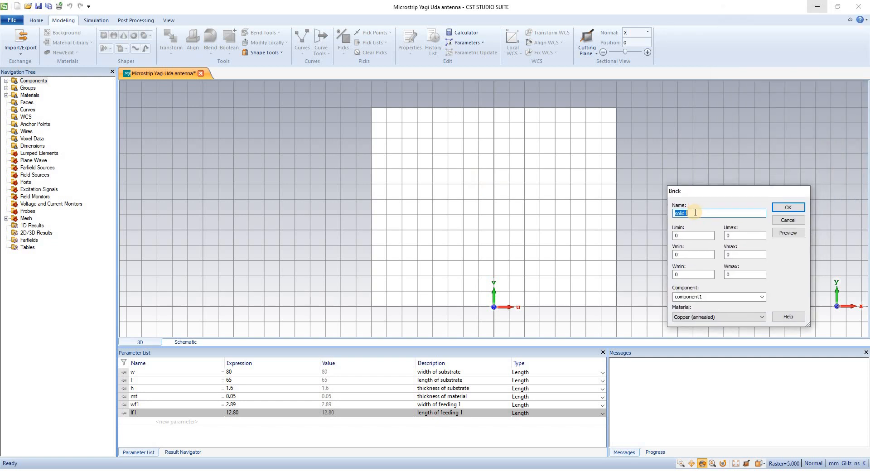
pyautogui.write('fe')
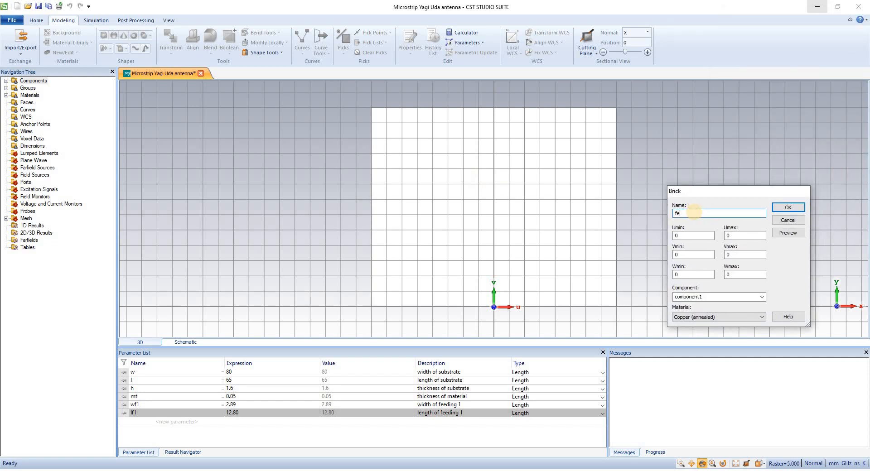
pyautogui.write('ed')
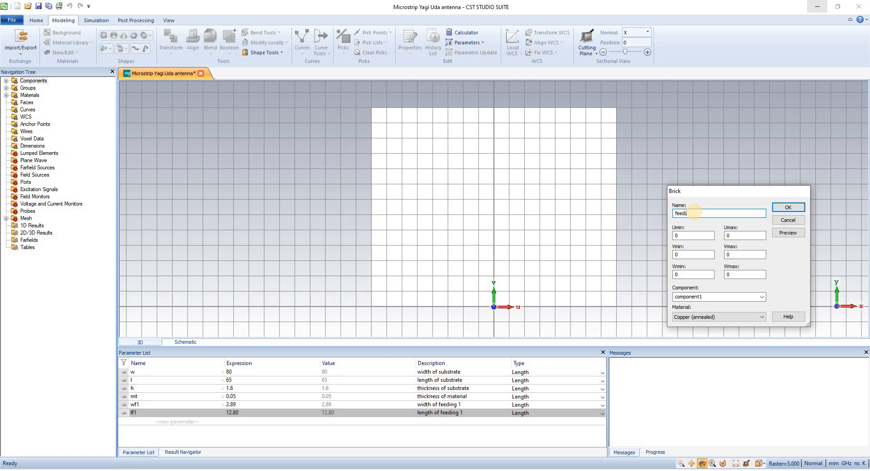
pyautogui.write('ing 1')
pyautogui.click(693, 235)
pyautogui.write('-w')
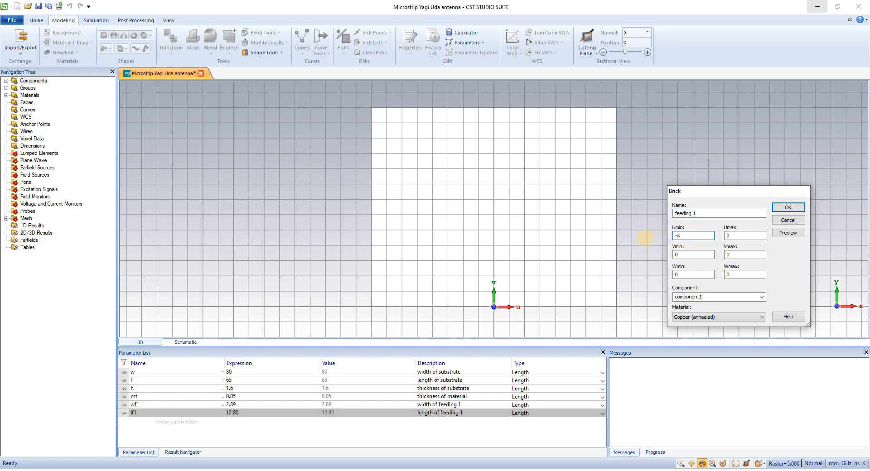
pyautogui.write('f1/2')
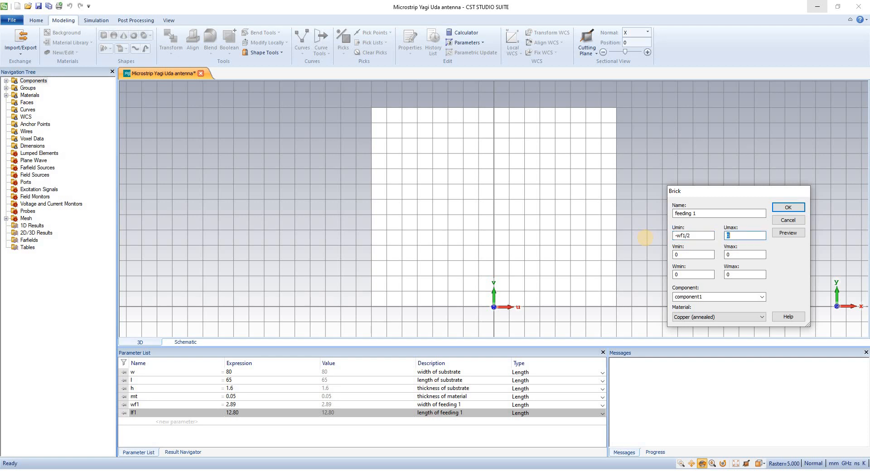
pyautogui.write('wf1/2')
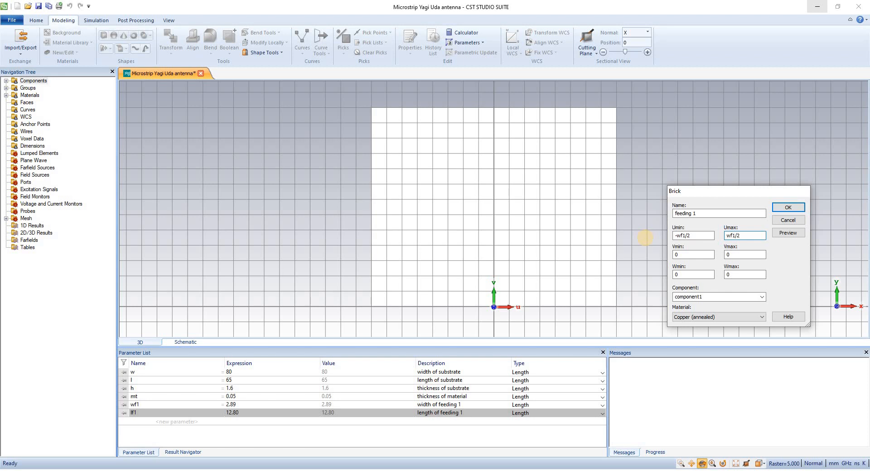
# Set the feeding 1 brick's V bounds from 0 to lf1 and view the layout diagram.
pyautogui.click(693, 255)
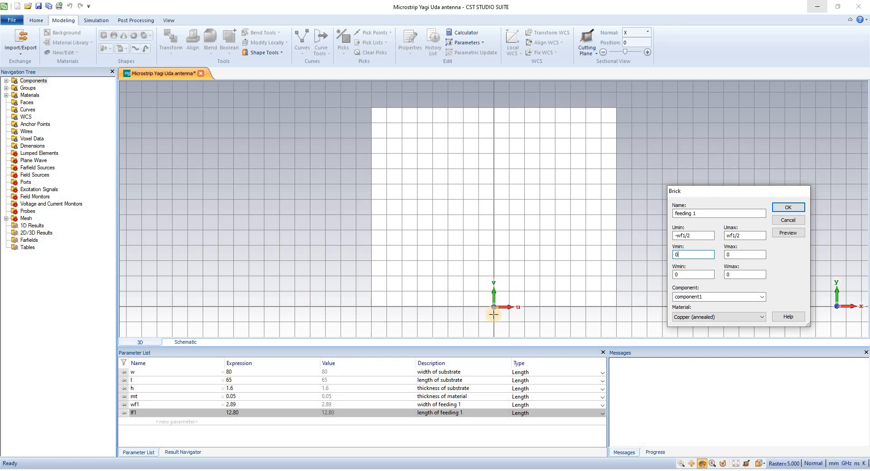
pyautogui.moveTo(563, 240)
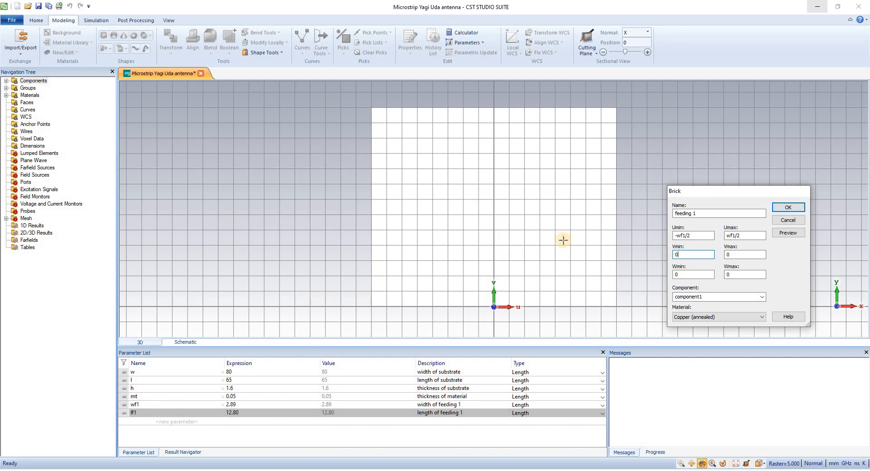
pyautogui.click(745, 255)
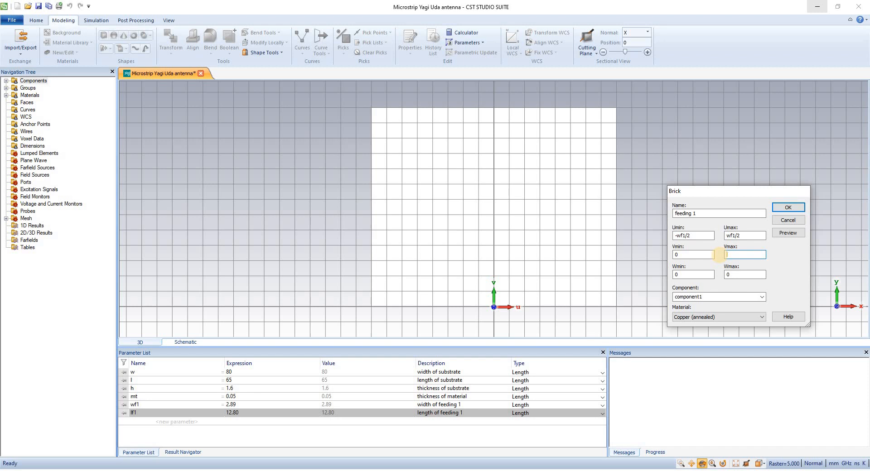
pyautogui.write('lf1')
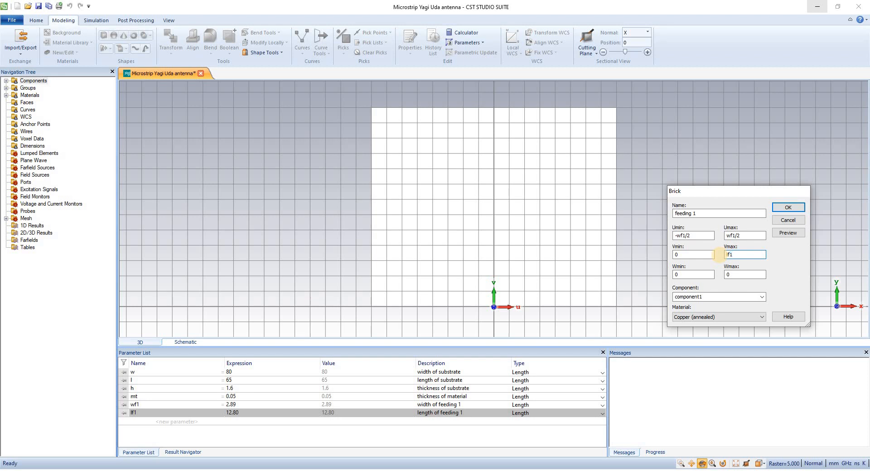
pyautogui.click(744, 275)
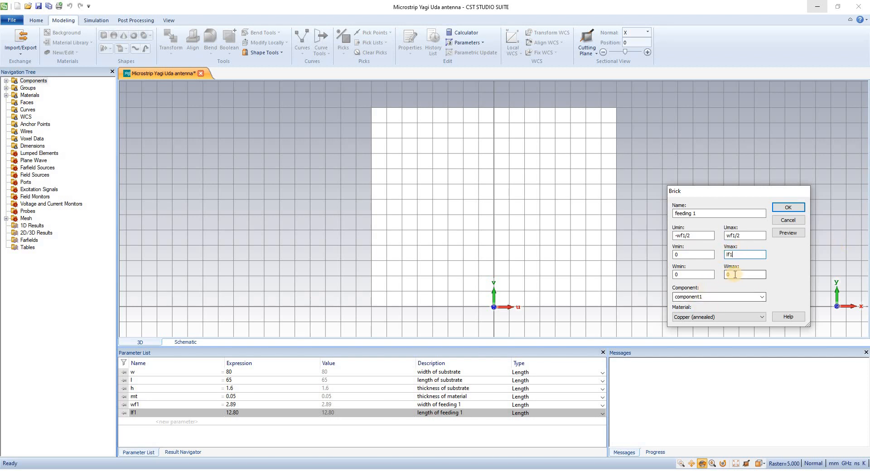
pyautogui.click(744, 274)
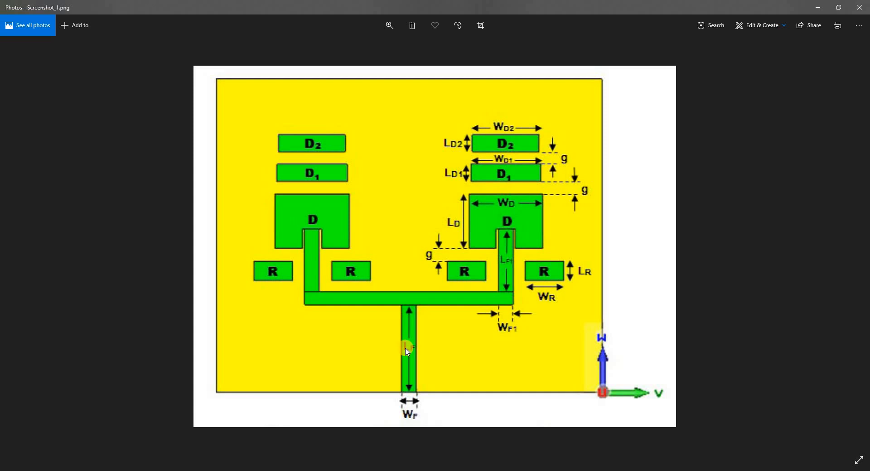
pyautogui.moveTo(760, 125)
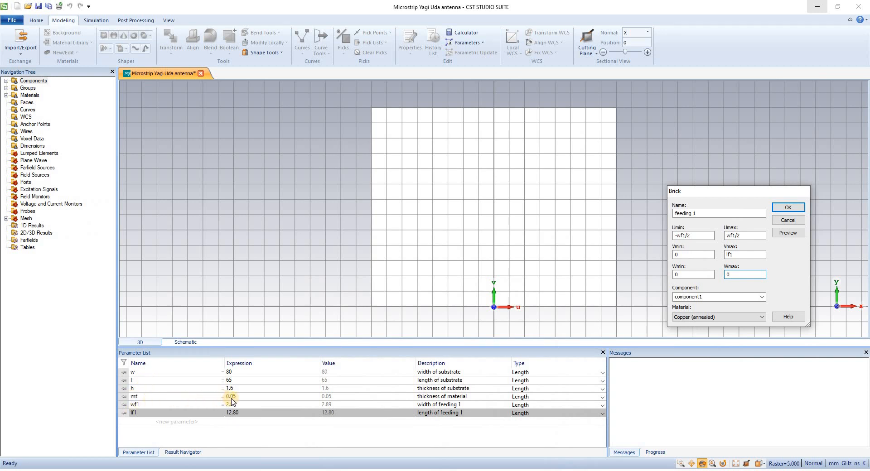
# Set feeding 1's Wmax to mt, keep Copper (annealed), and create the brick.
pyautogui.click(744, 274)
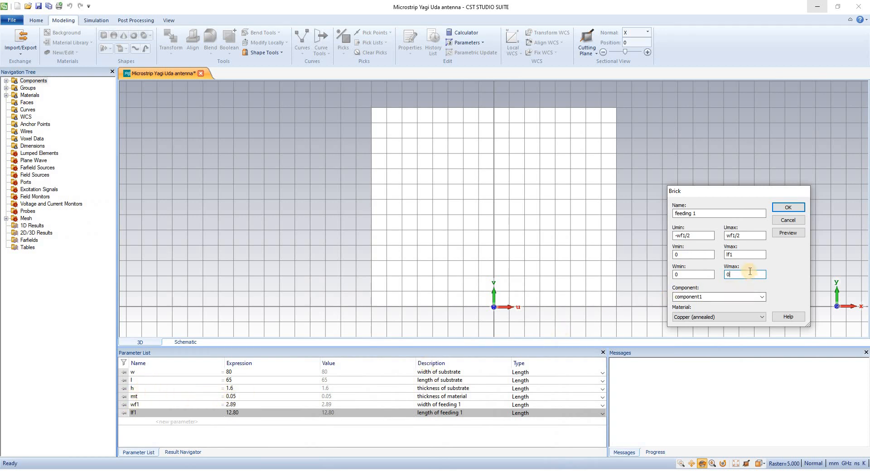
pyautogui.write('mt')
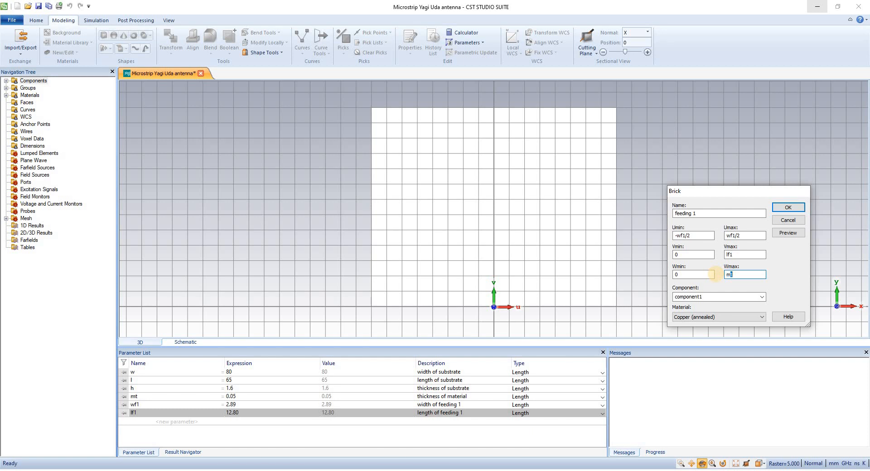
pyautogui.click(760, 316)
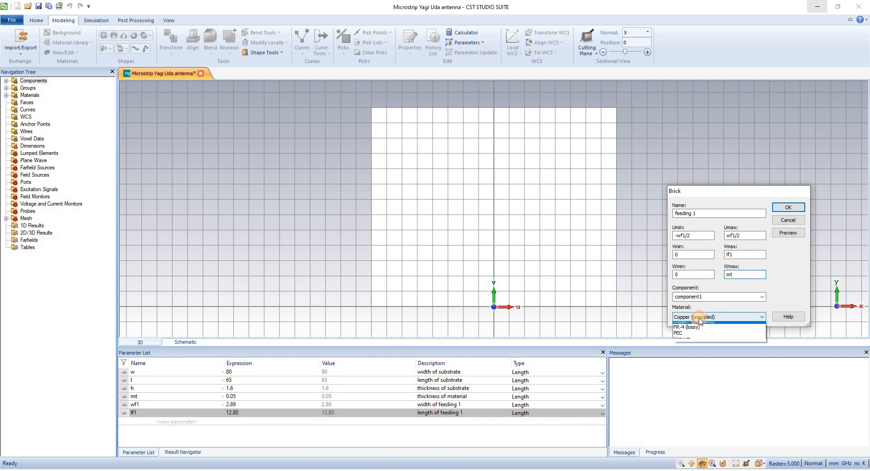
pyautogui.click(698, 317)
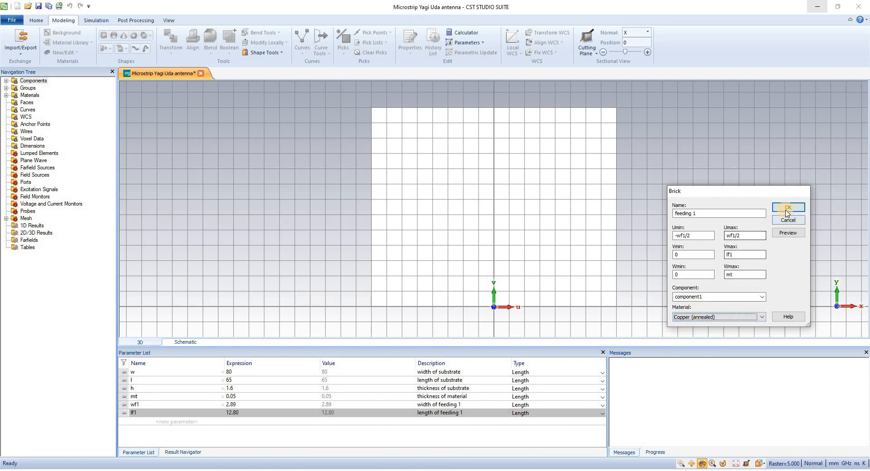
pyautogui.click(787, 208)
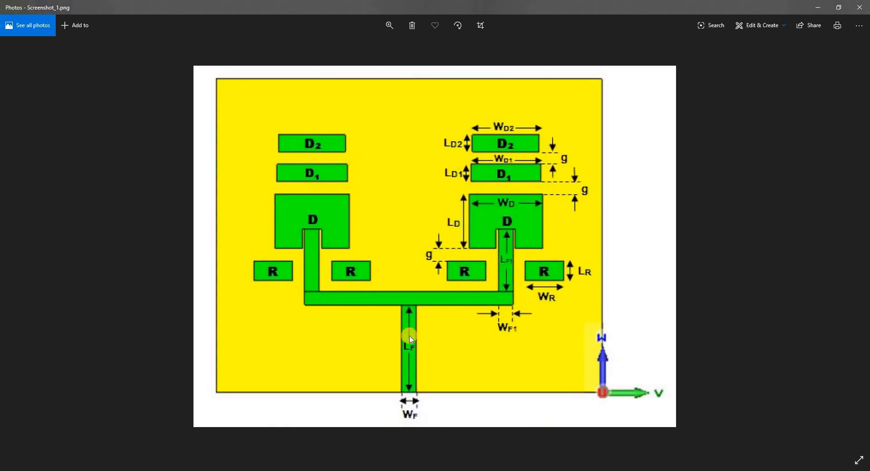
pyautogui.moveTo(412, 325)
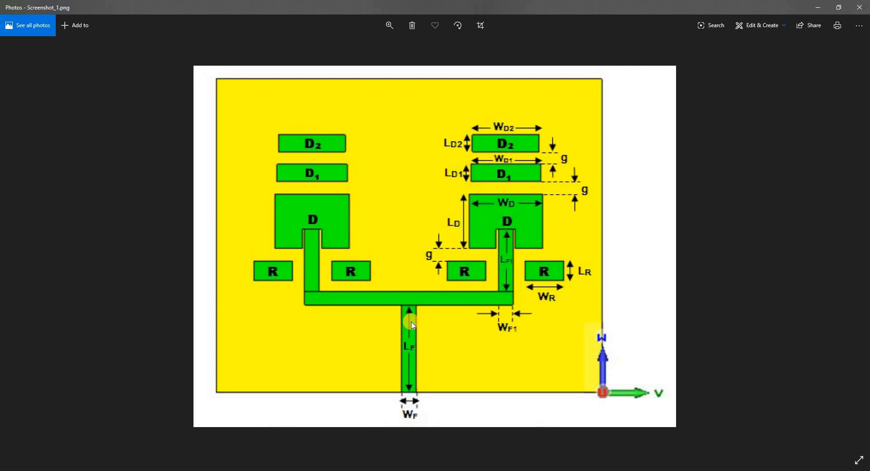
pyautogui.moveTo(414, 319)
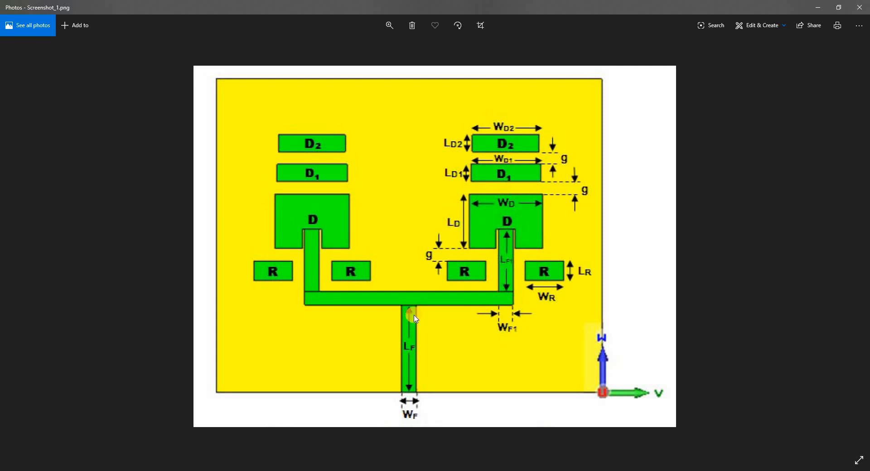
pyautogui.moveTo(381, 305)
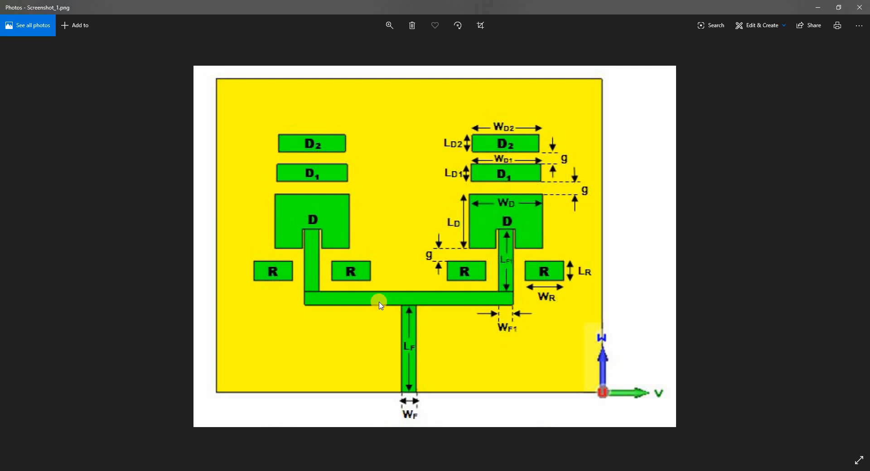
pyautogui.moveTo(363, 299)
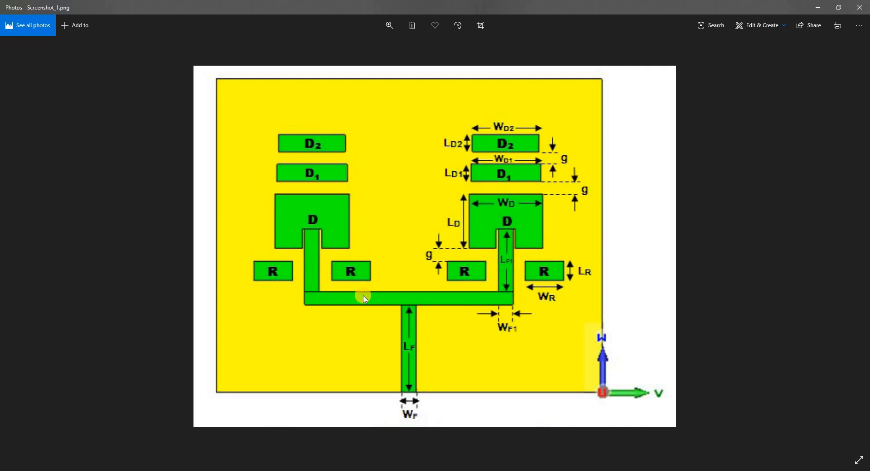
pyautogui.moveTo(502, 256)
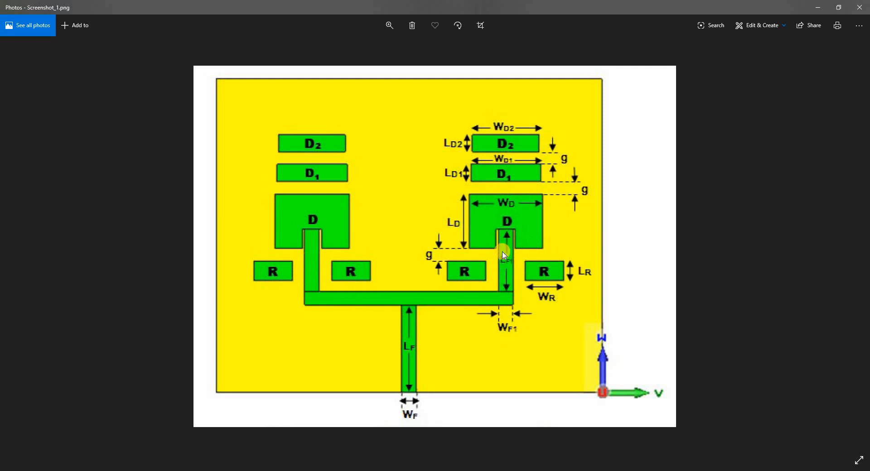
pyautogui.moveTo(770, 13)
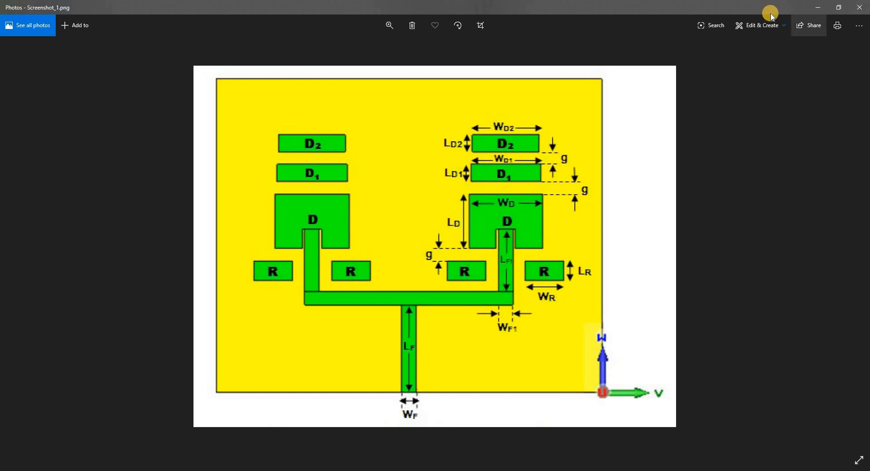